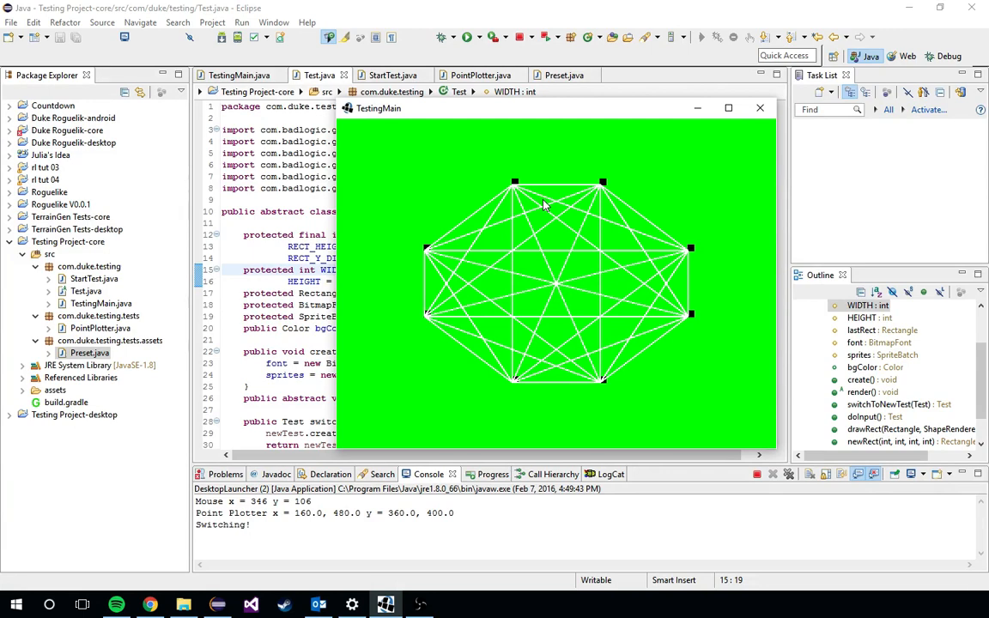
- Plot two points on the green canvas, then close the Point Plotter app
click(427, 161)
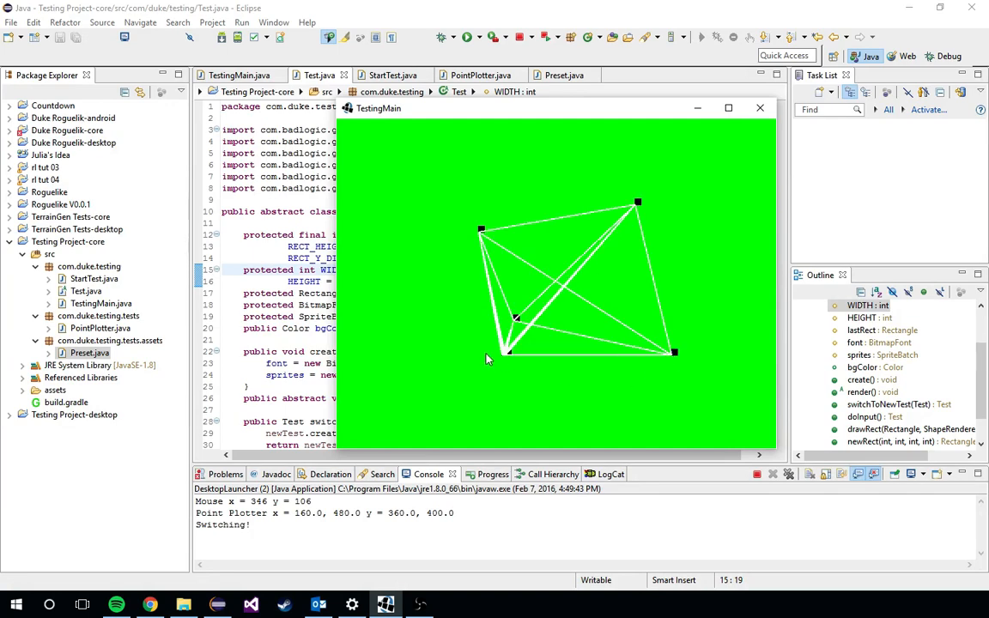
click(759, 108)
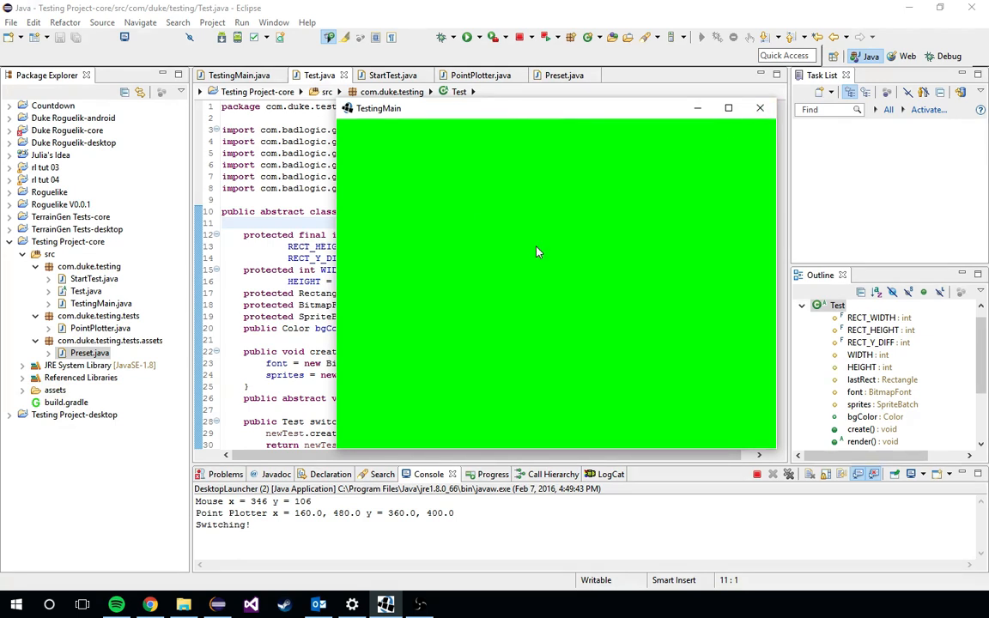
mouse_move(511, 277)
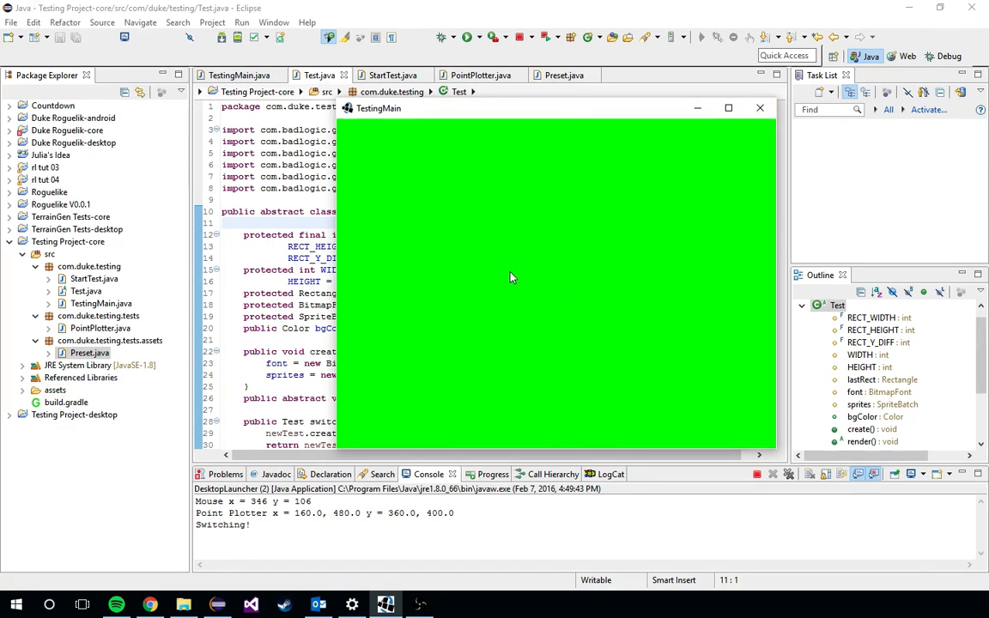
mouse_move(511, 180)
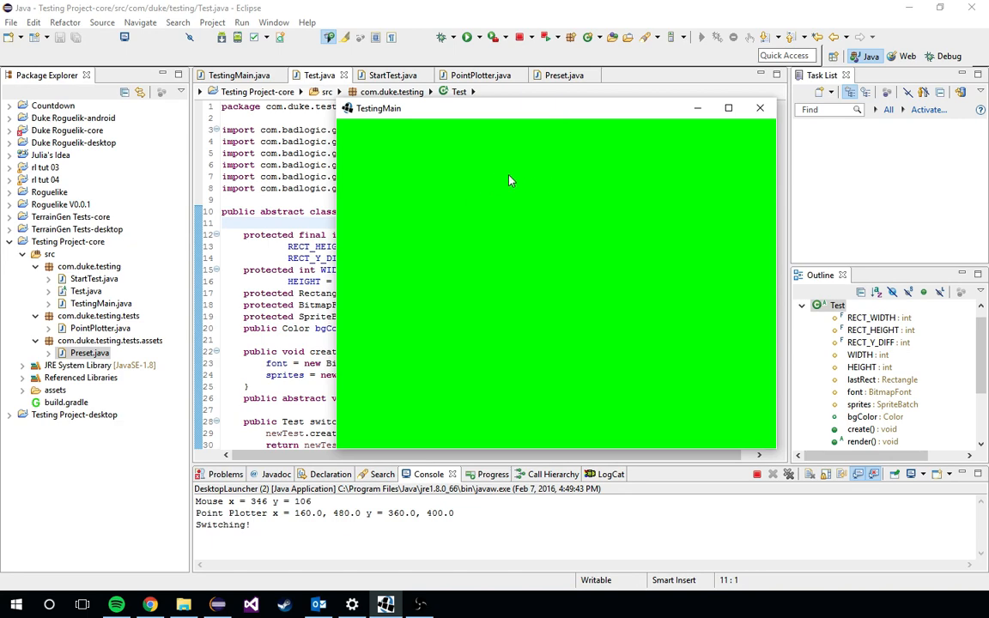
mouse_move(562, 242)
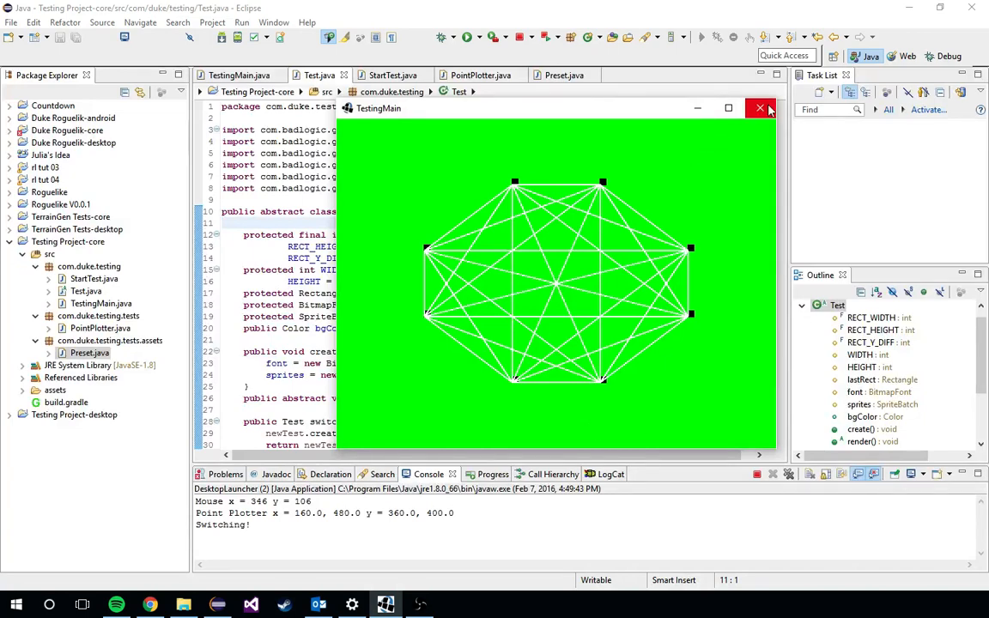
click(759, 108)
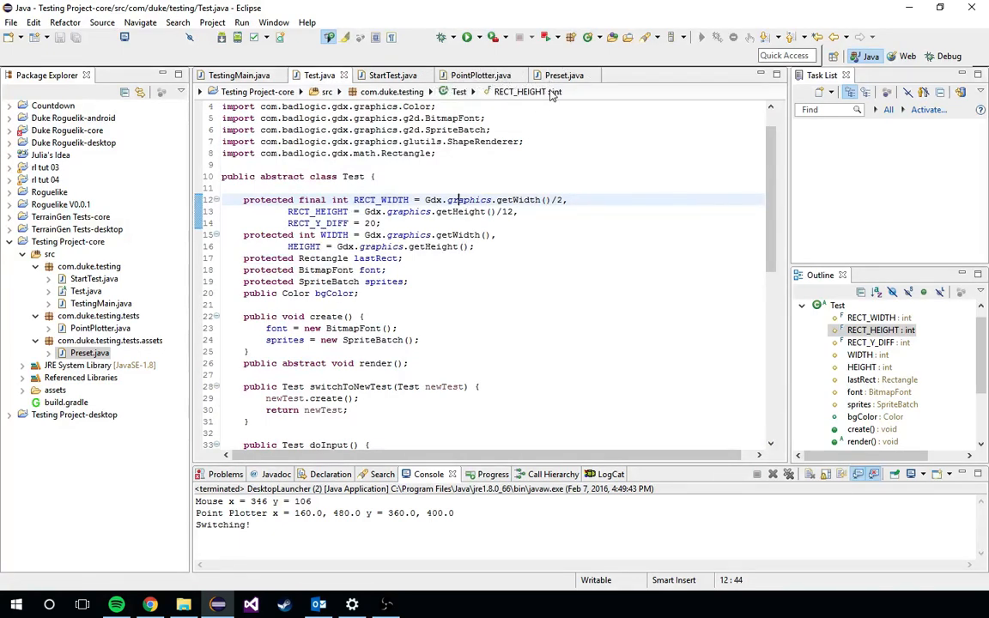
- Review the Preset and Test classes, ending on PointPlotter's presets map
click(563, 75)
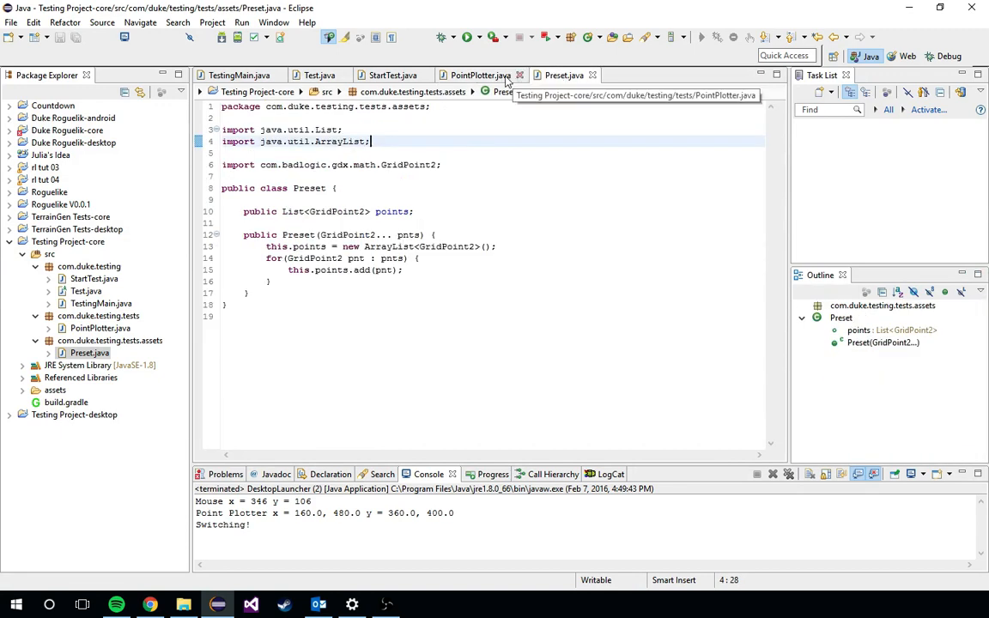
click(481, 75)
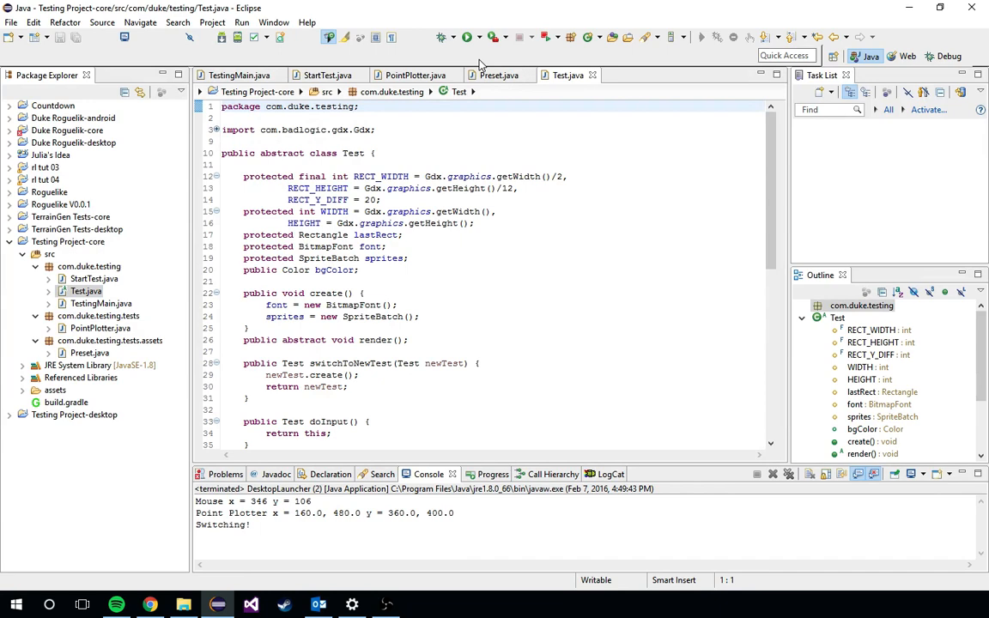
click(498, 75)
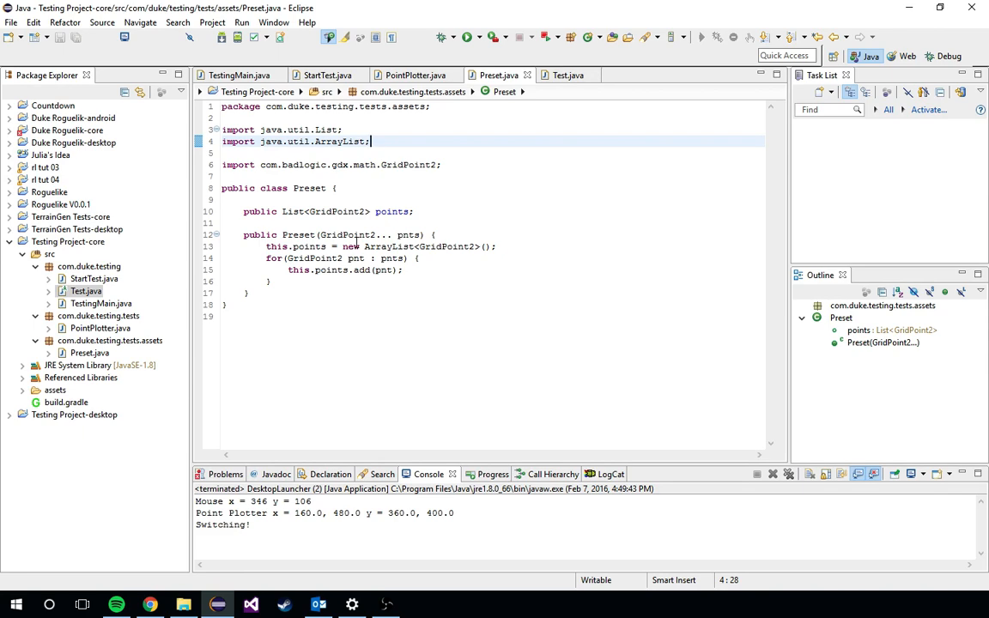
click(416, 75)
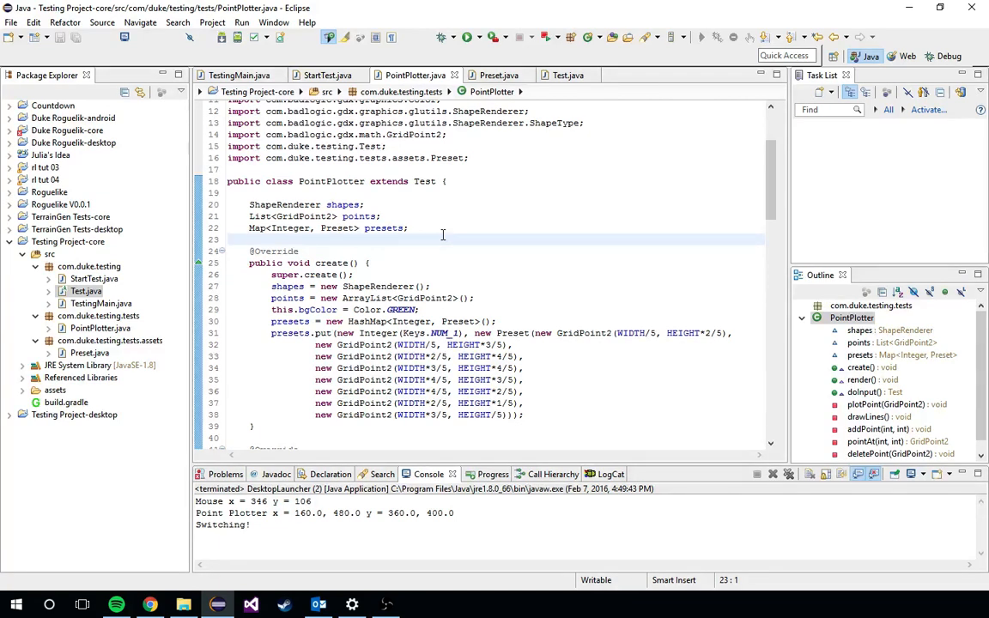
- Highlight the presets Map declaration line and scroll down through PointPlotter.java
triple_click(327, 227)
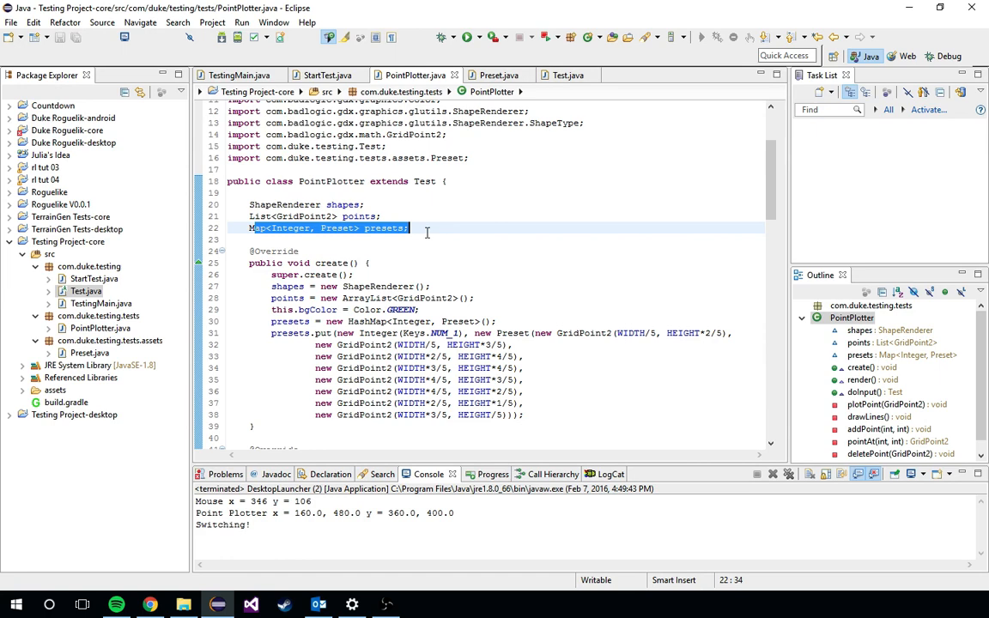
scroll(down, 3)
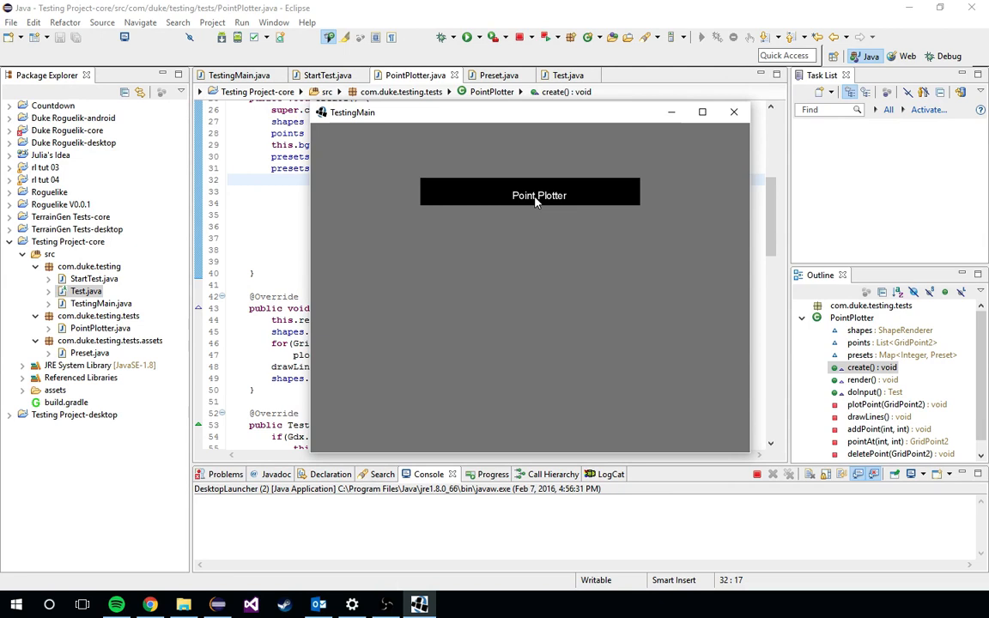
- Run the Point Plotter test, view the connected octagon preset, then close it
click(537, 194)
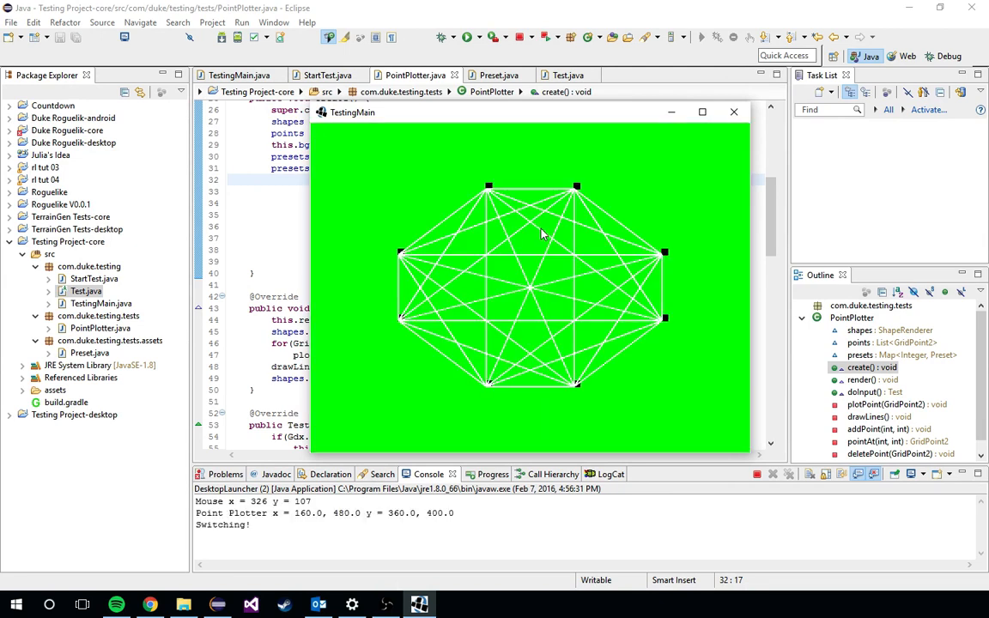
mouse_move(404, 204)
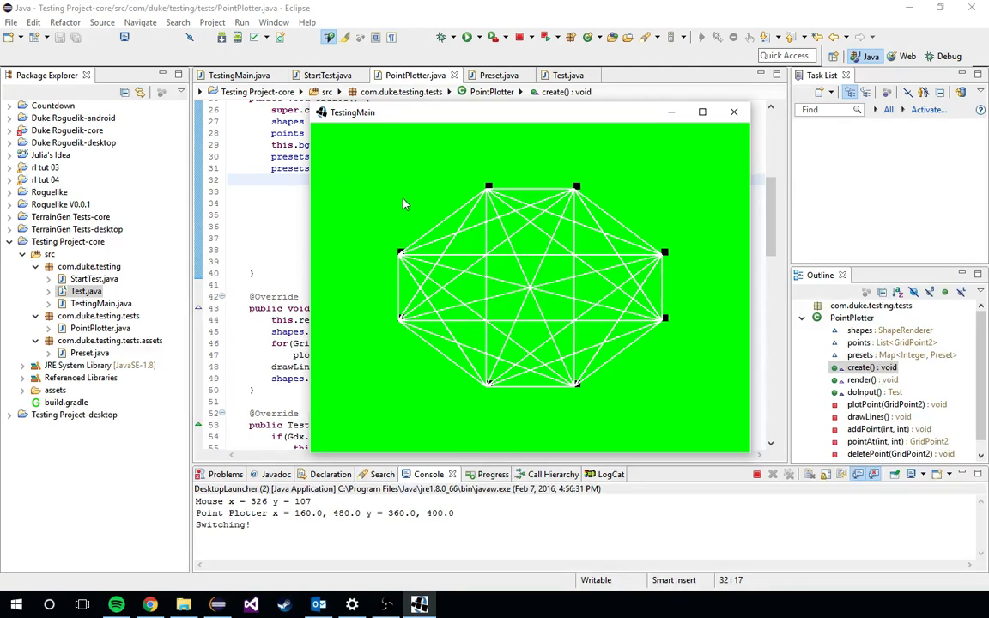
mouse_move(445, 139)
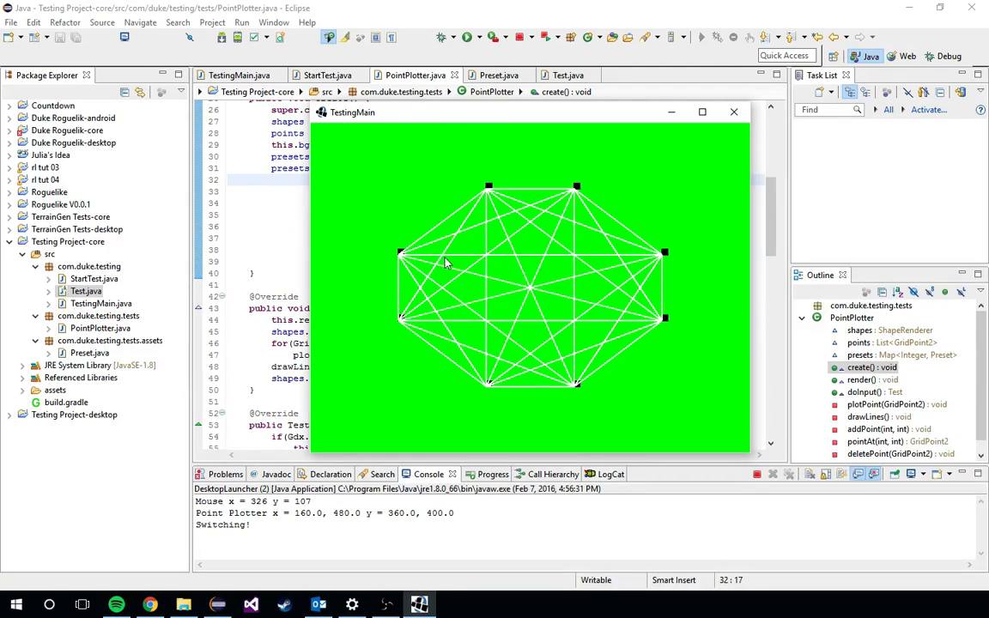
mouse_move(498, 438)
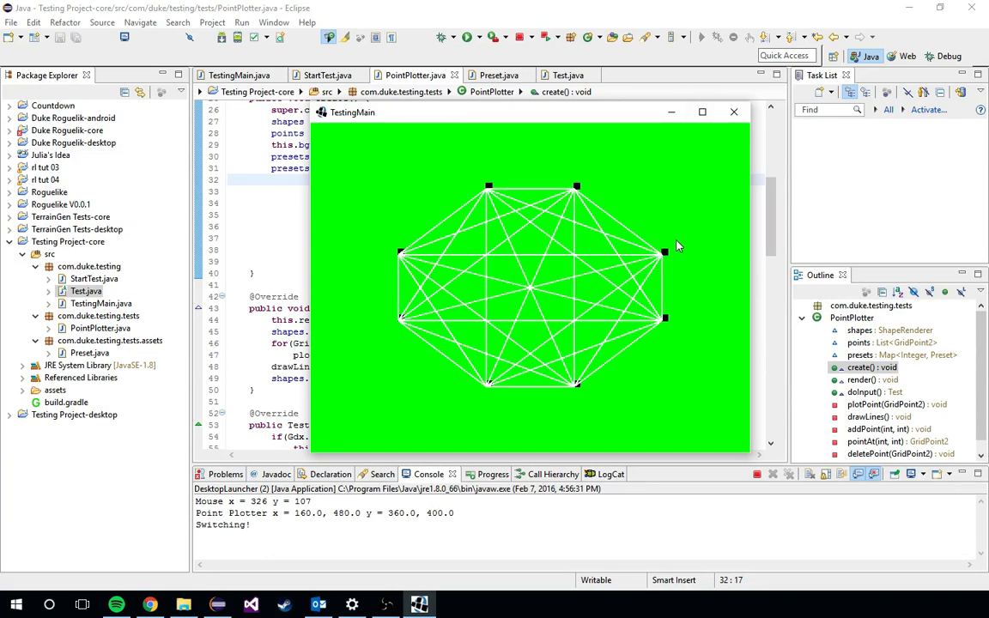
mouse_move(648, 234)
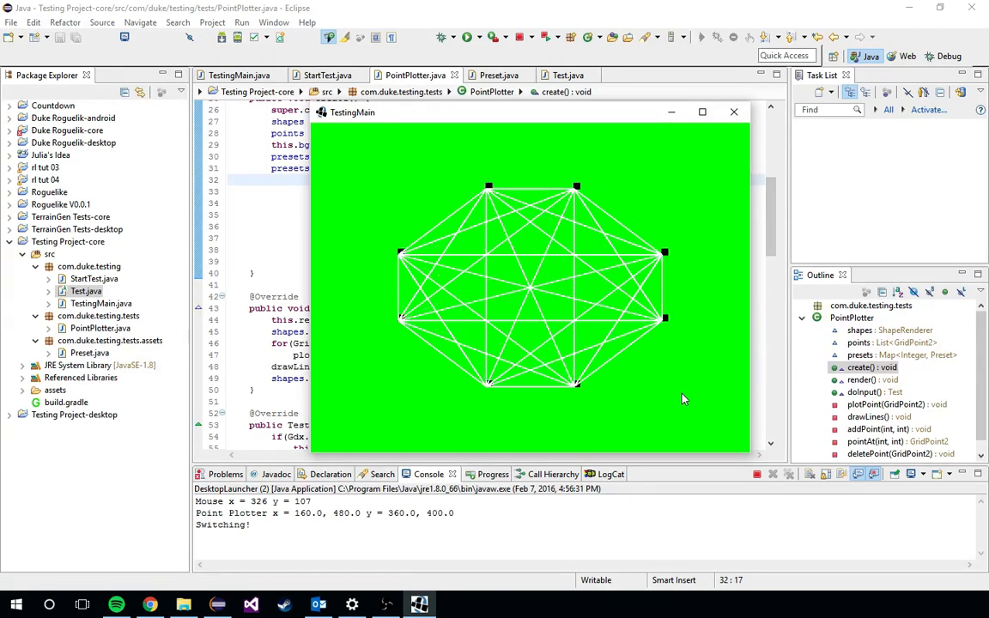
mouse_move(736, 151)
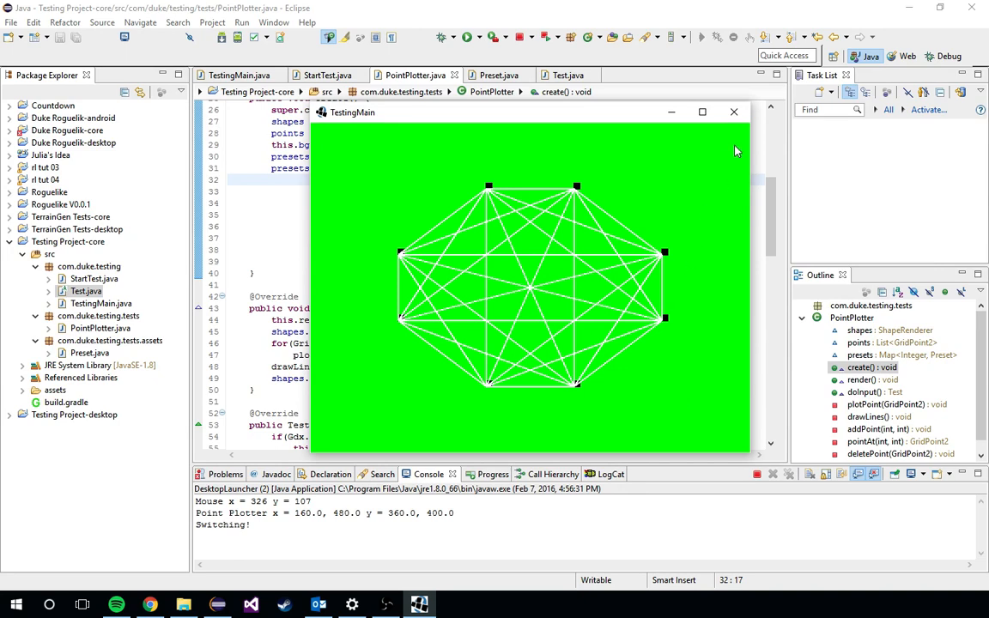
click(735, 112)
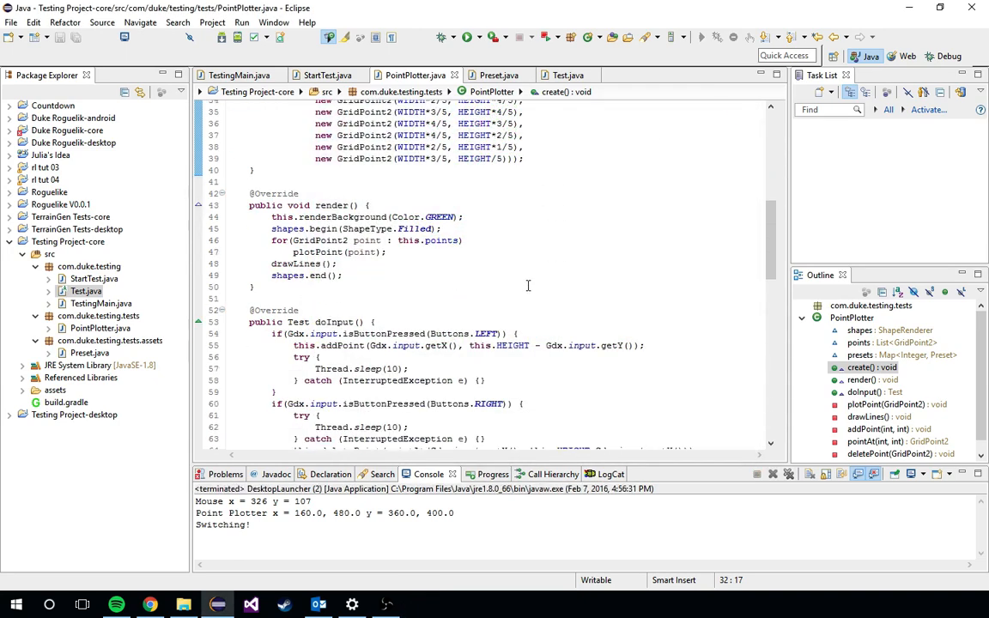
- Scroll to doInput and highlight the Thread.sleep delays in the right- and left-click branches
scroll(down, 3)
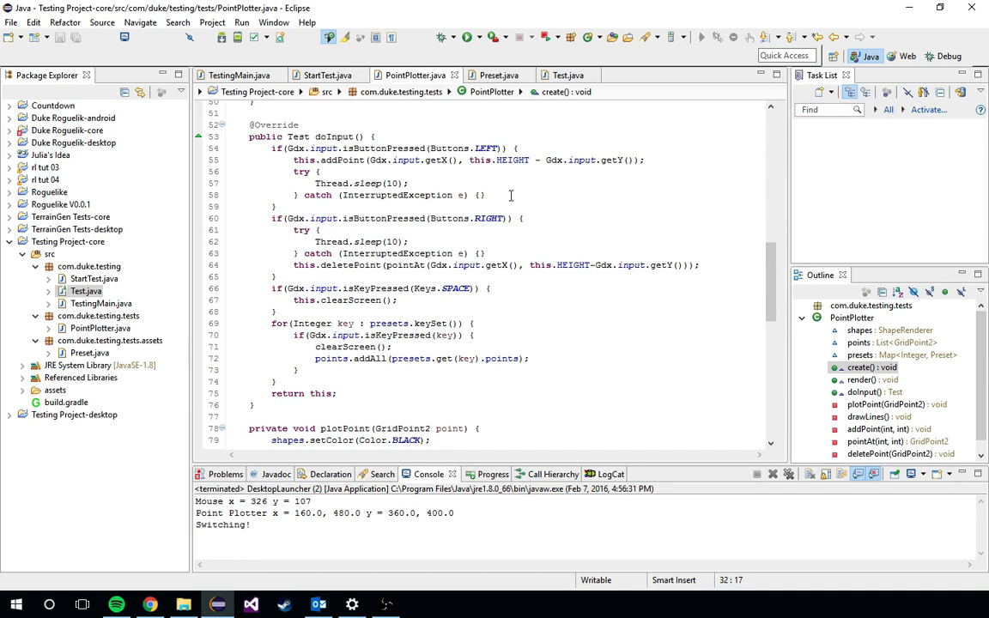
mouse_move(369, 242)
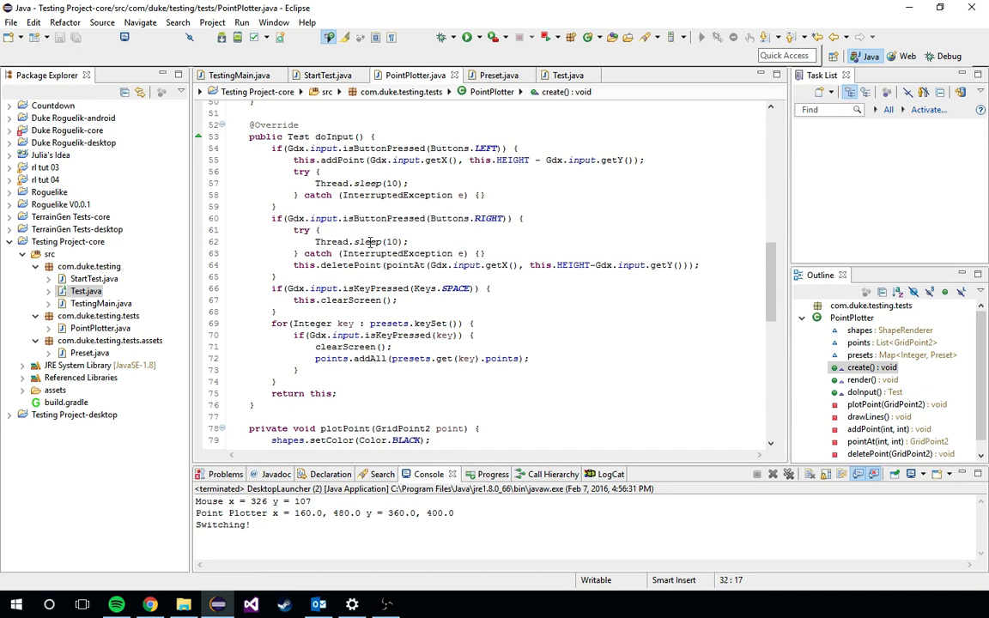
click(335, 264)
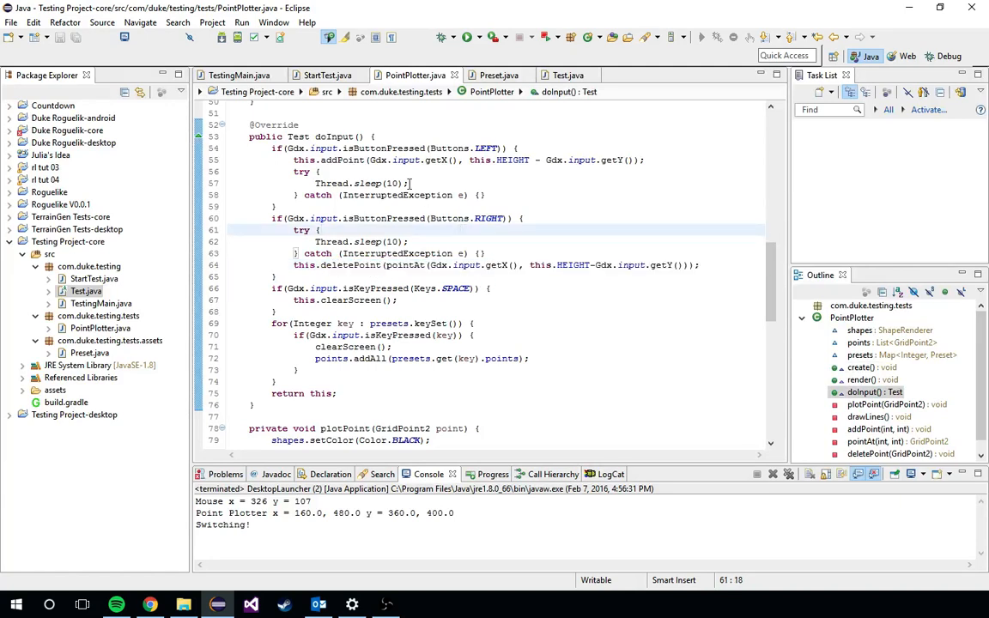
click(417, 159)
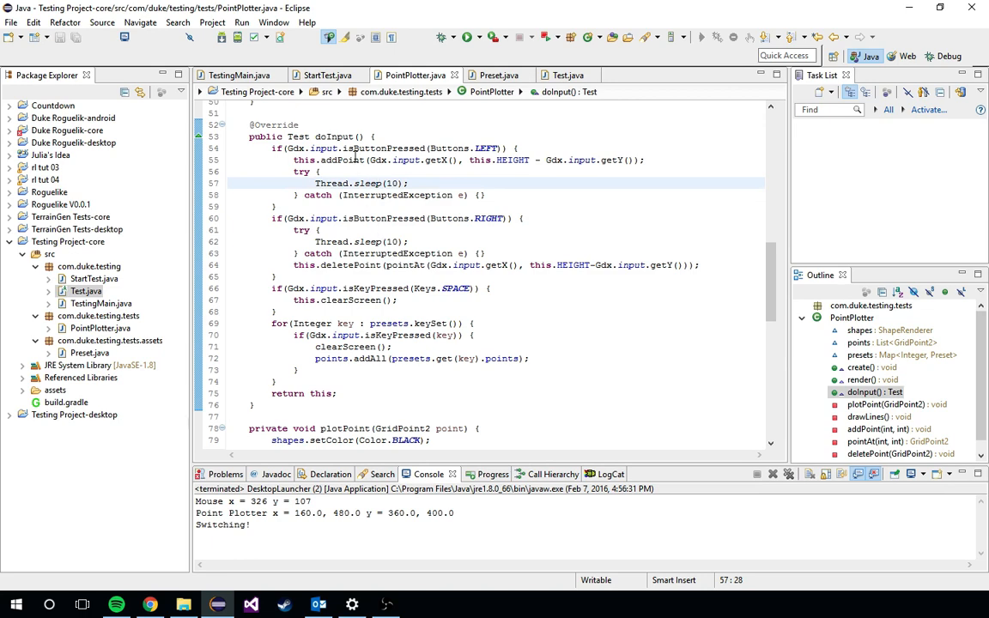
click(410, 182)
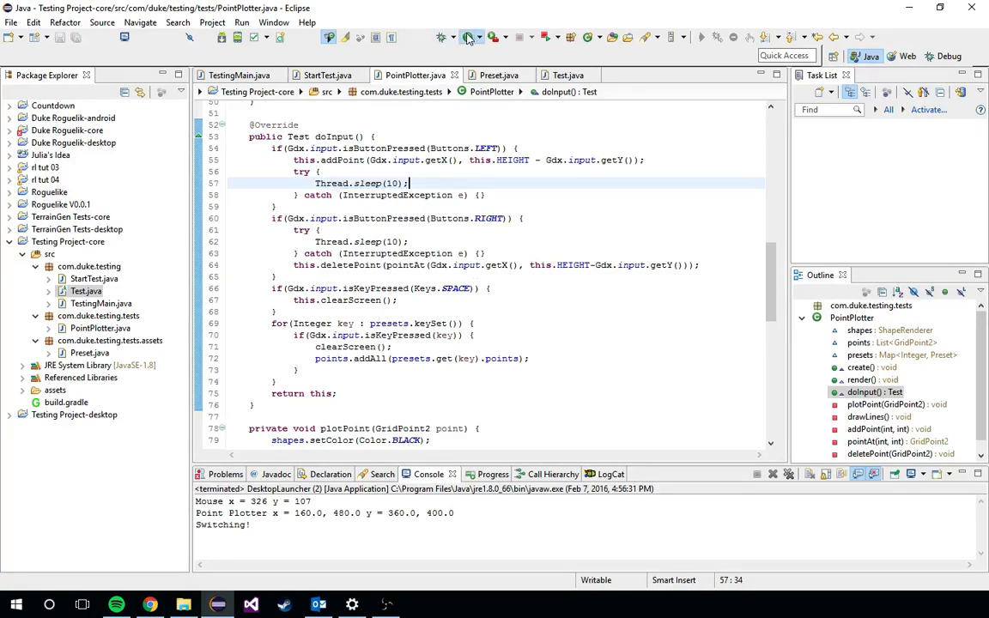
- Relaunch TestingMain, start the Point Plotter test, and close its window
click(468, 37)
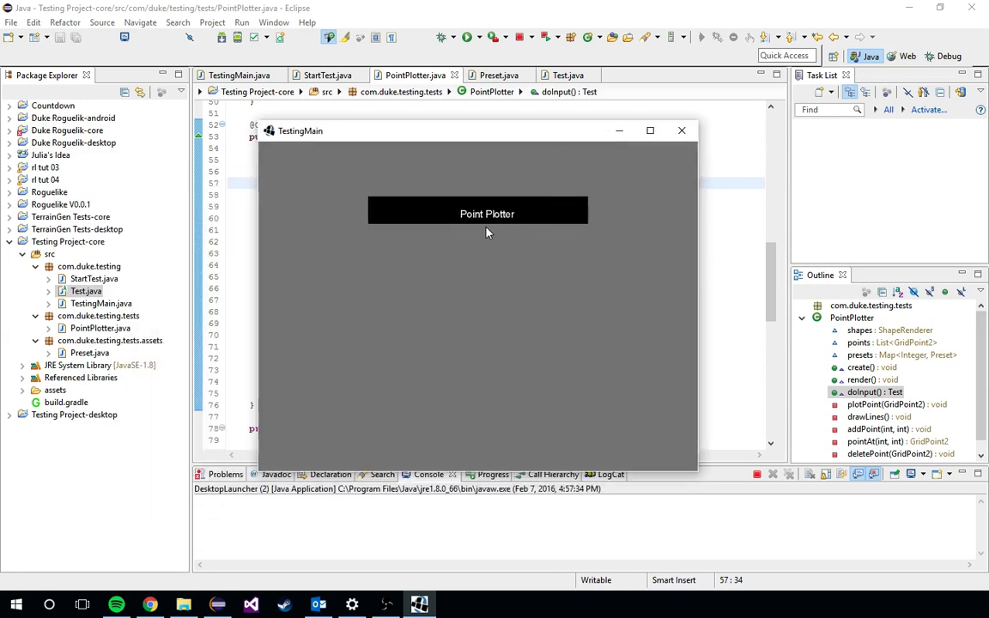
click(486, 214)
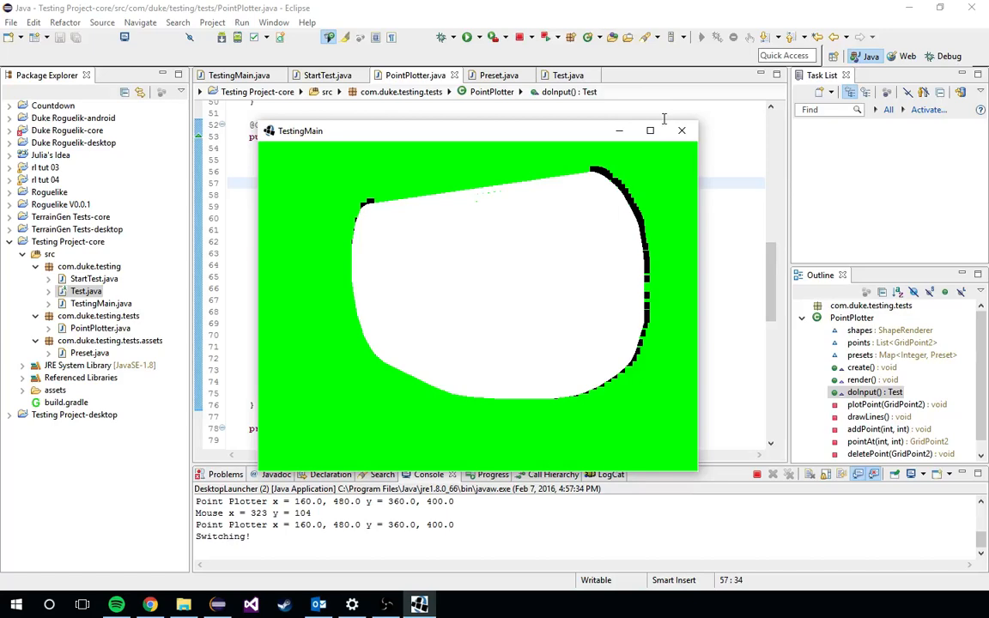
click(682, 130)
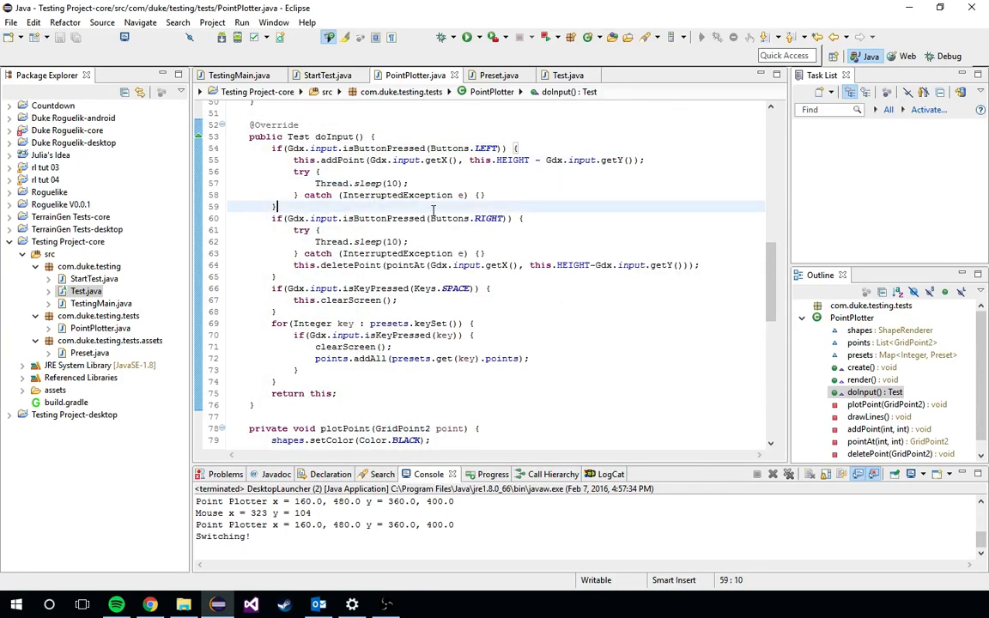
- Walk through the preset-key loop: clearScreen call, key check, and adding the preset's points
scroll(down, 3)
text(0)
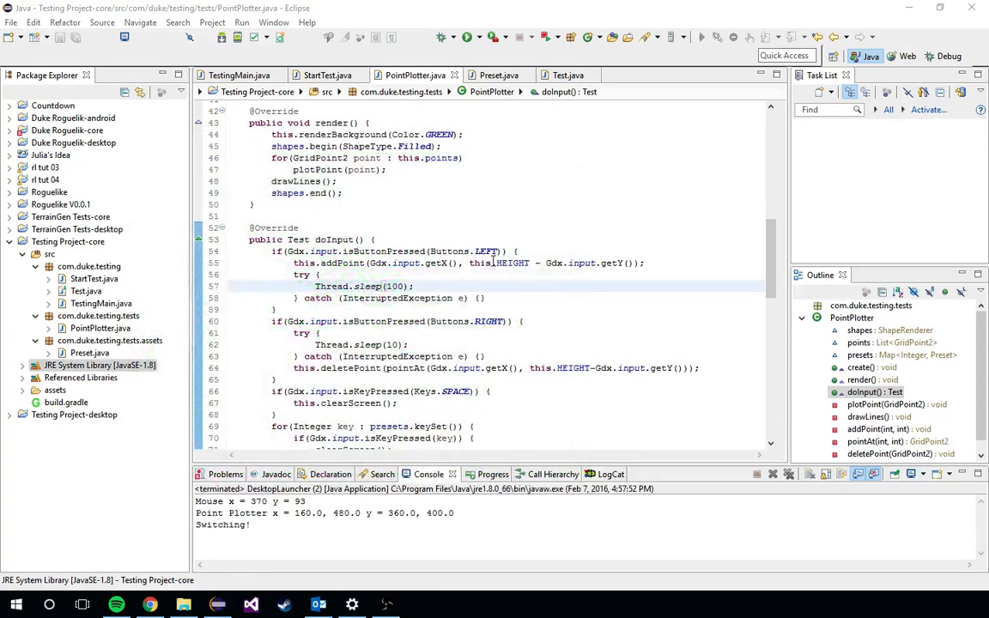
scroll(down, 3)
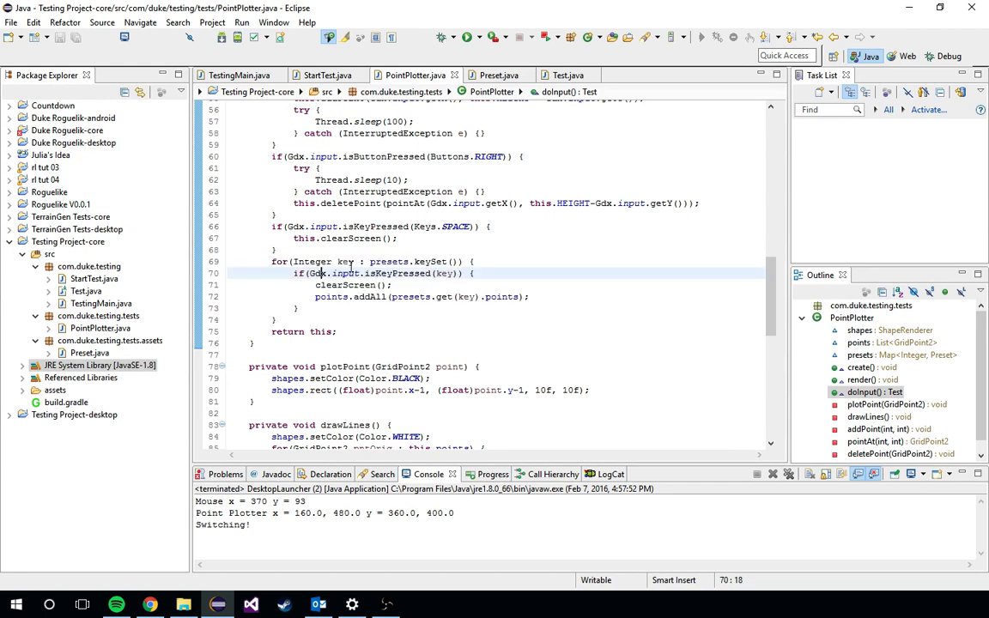
mouse_move(344, 261)
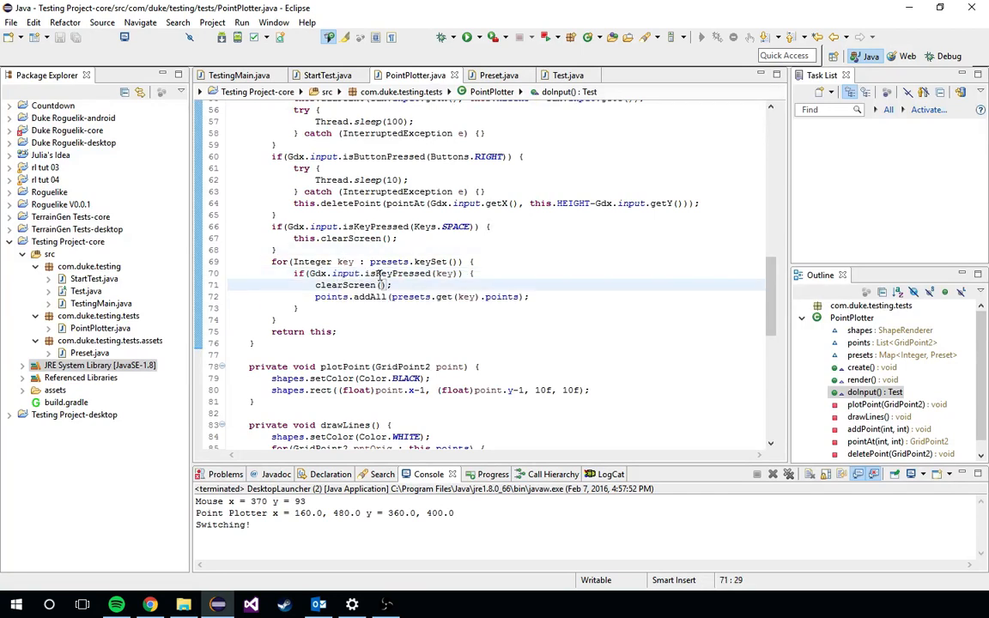
click(369, 273)
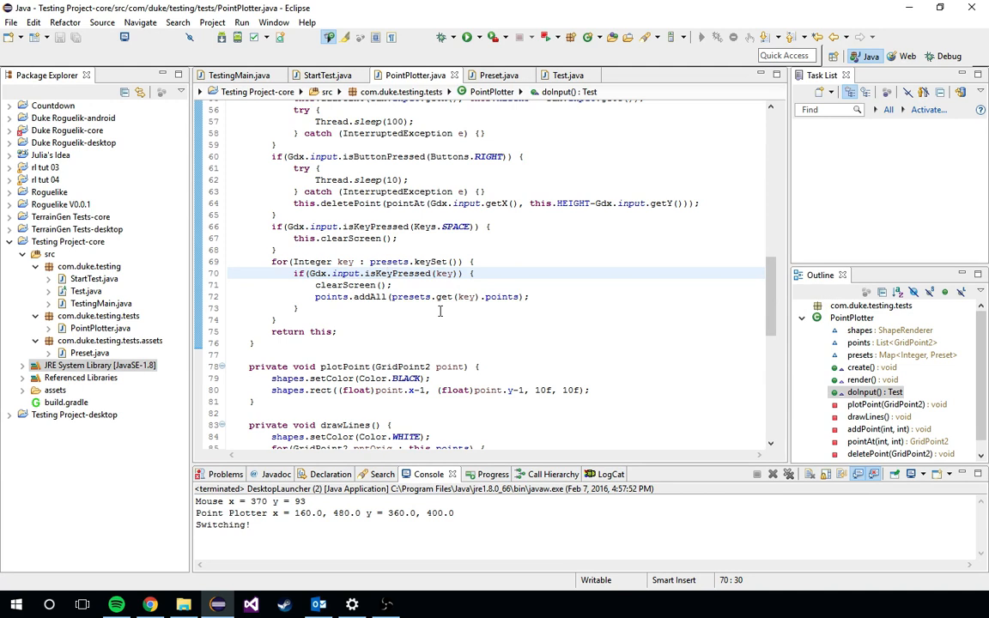
click(387, 273)
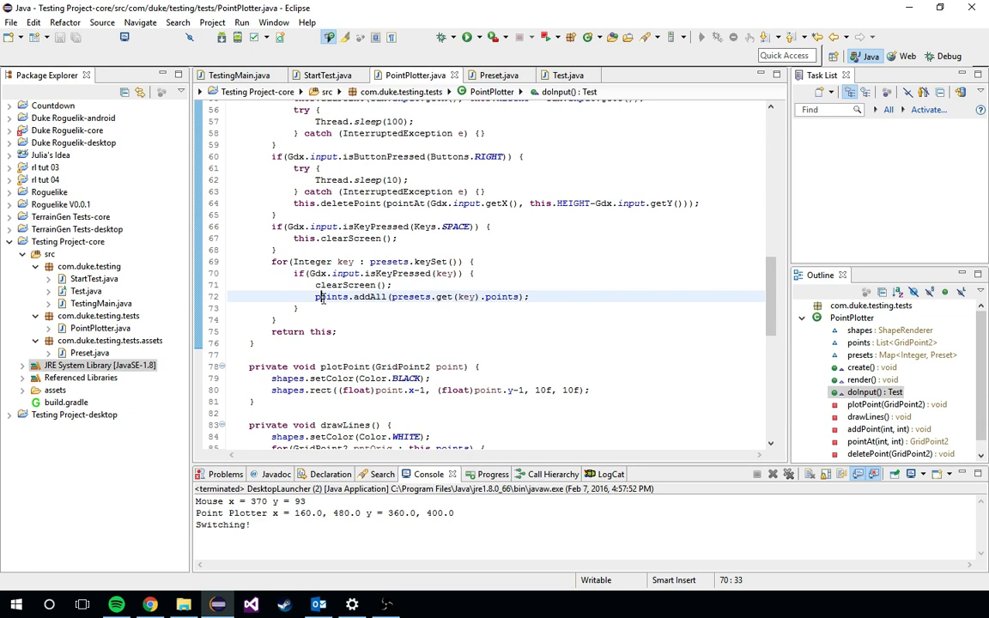
click(458, 296)
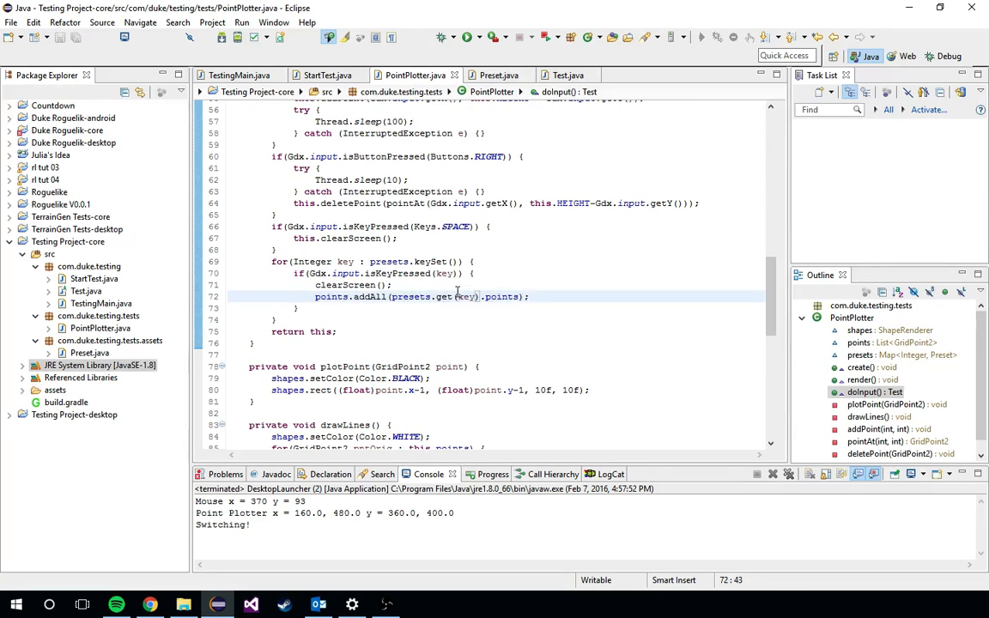
scroll(down, 3)
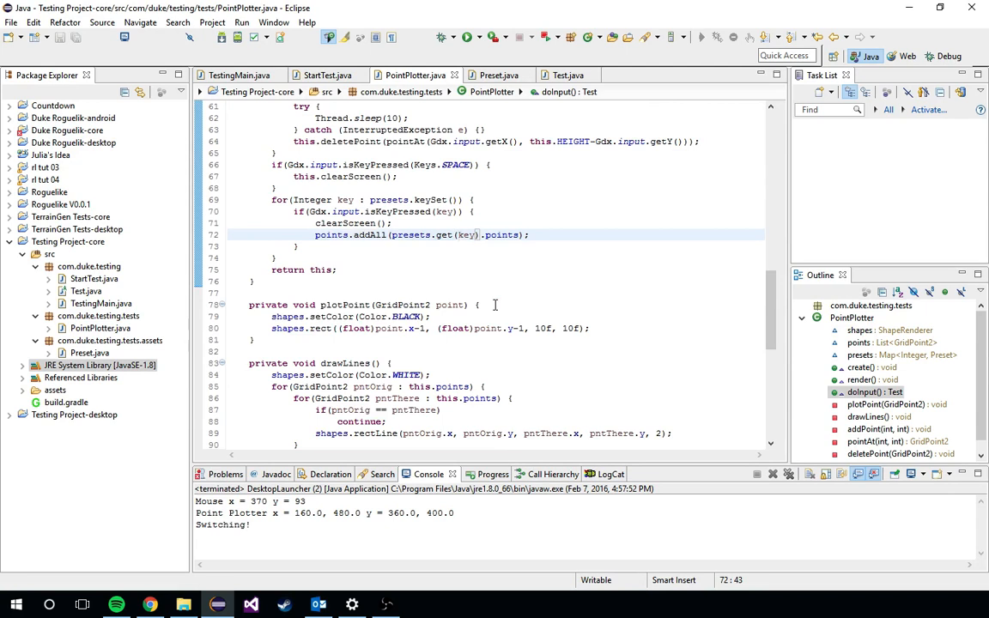
- Review drawLines, highlighting the outer loop's origin point and the shape renderer's rectLine call
scroll(down, 3)
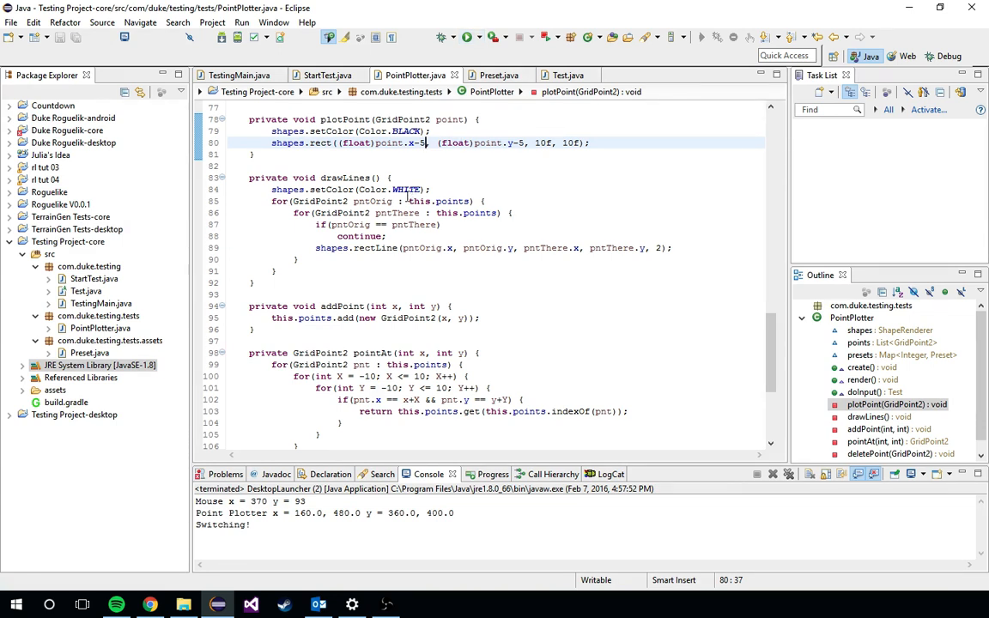
mouse_move(385, 191)
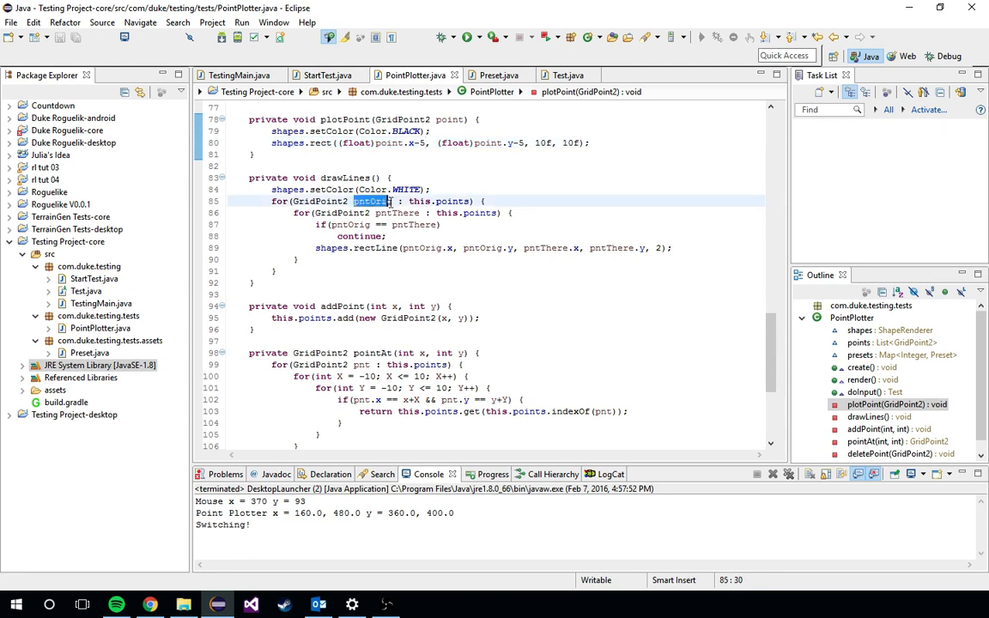
click(396, 213)
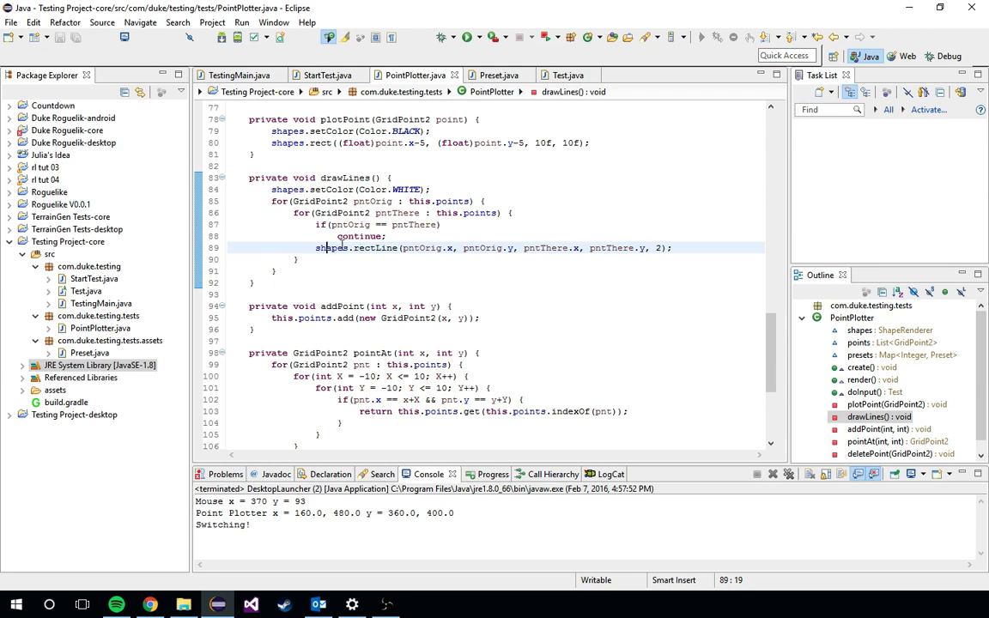
double_click(352, 248)
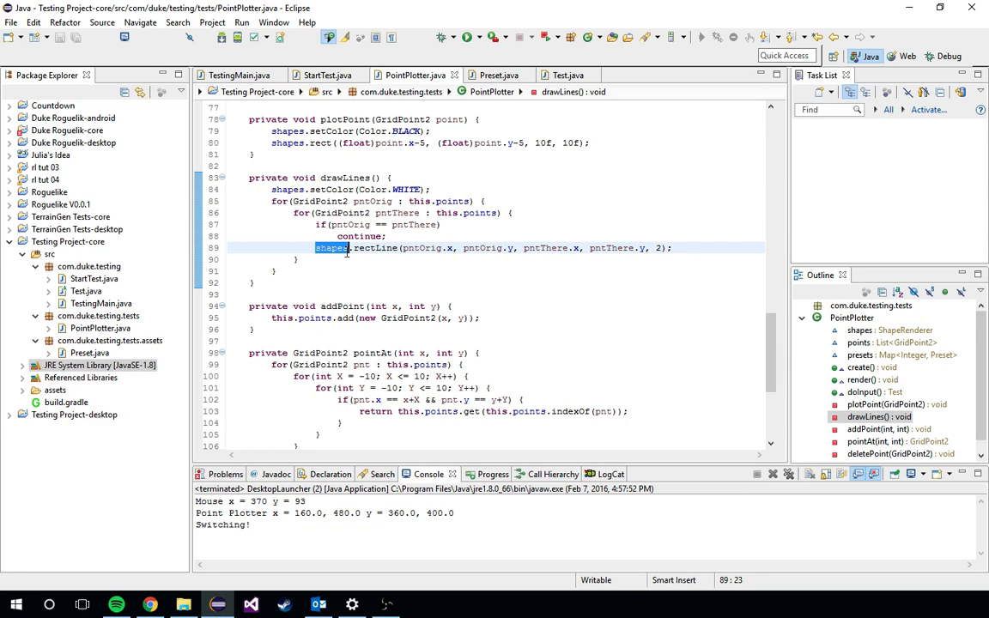
click(352, 248)
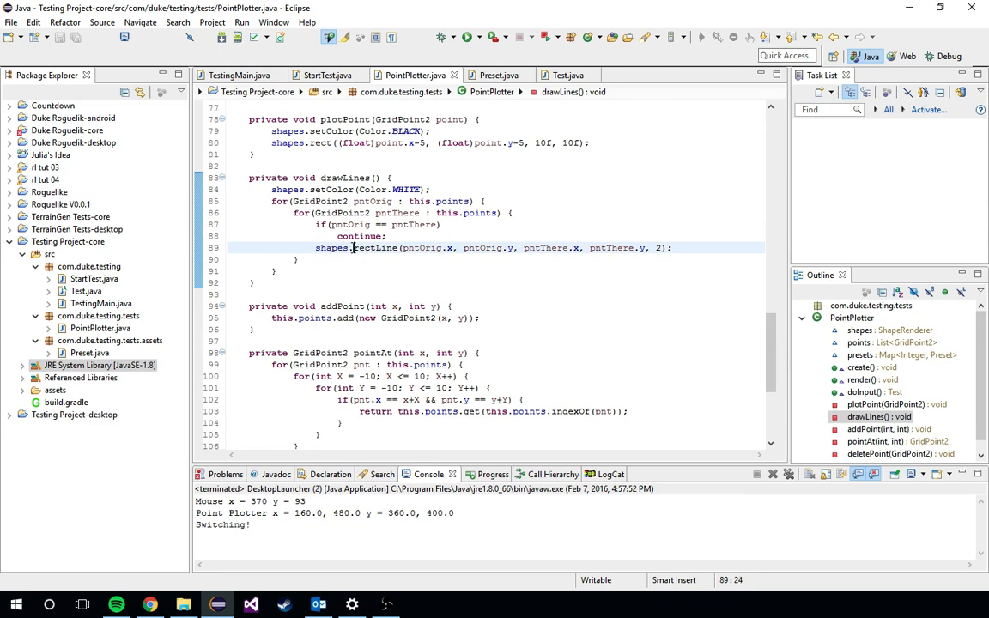
double_click(363, 248)
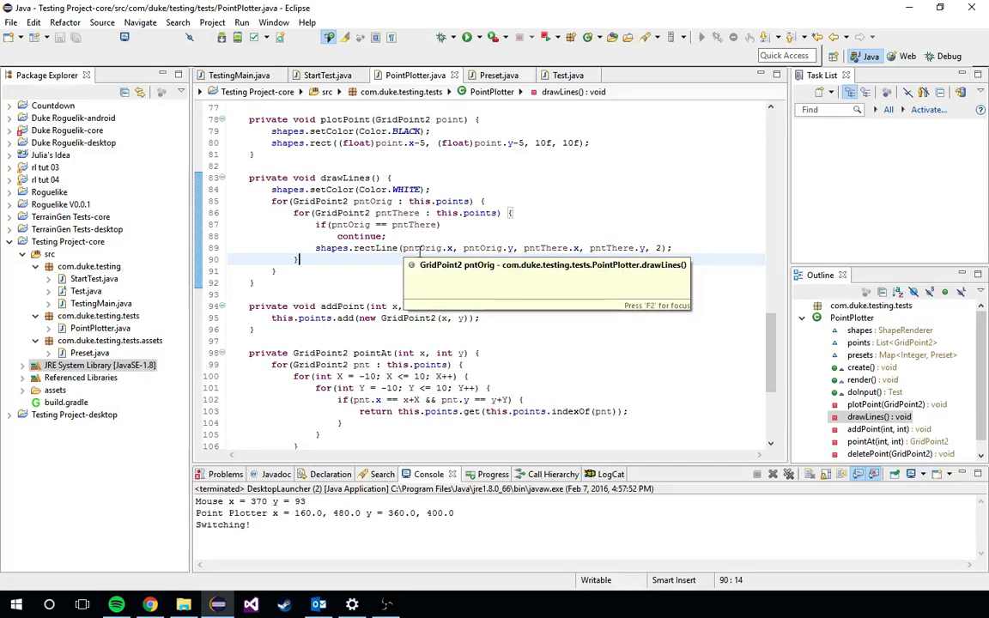
mouse_move(513, 233)
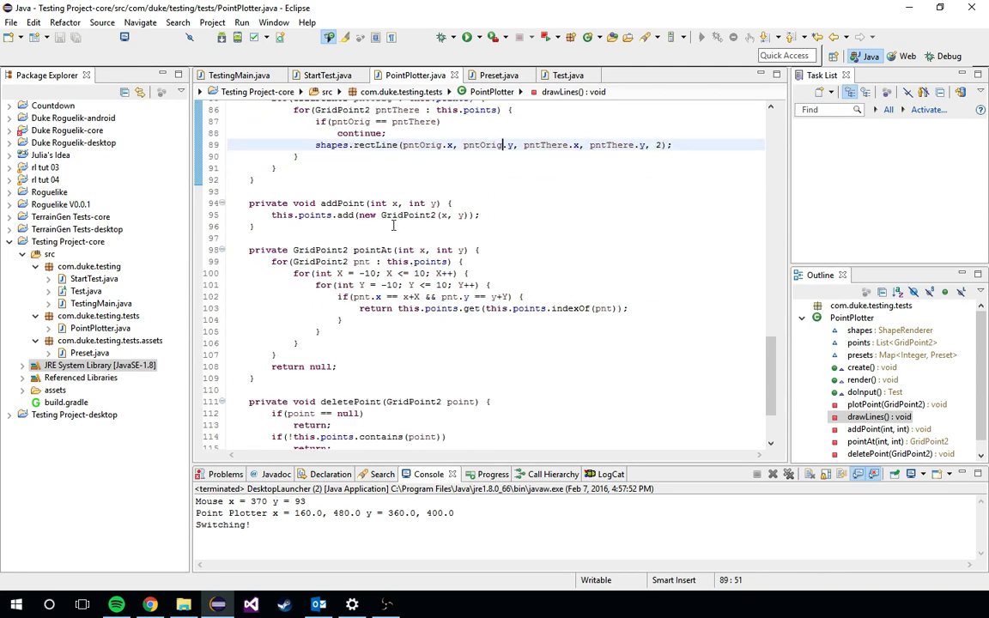
scroll(down, 3)
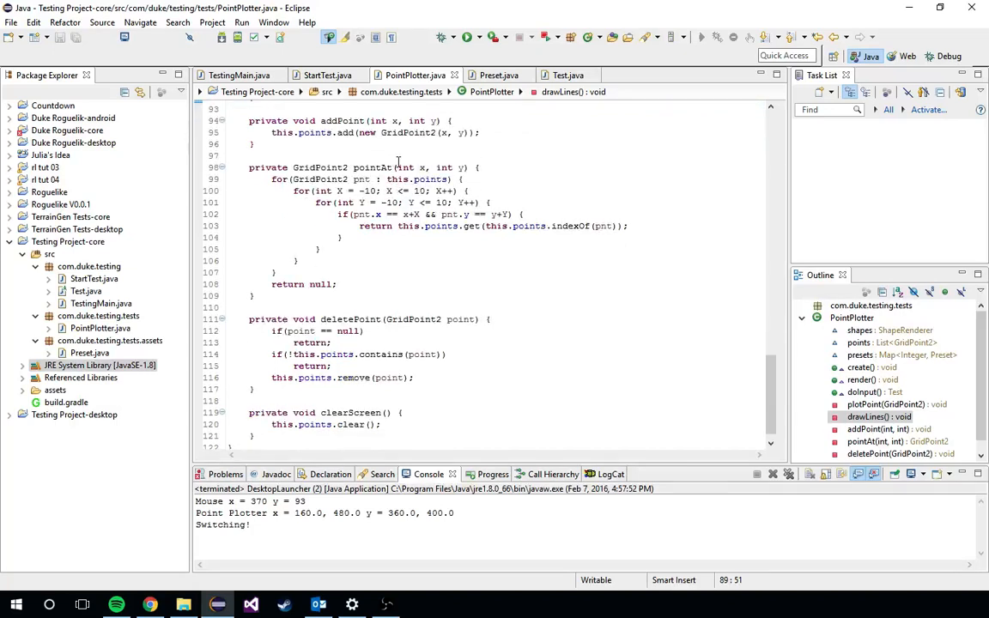
click(434, 167)
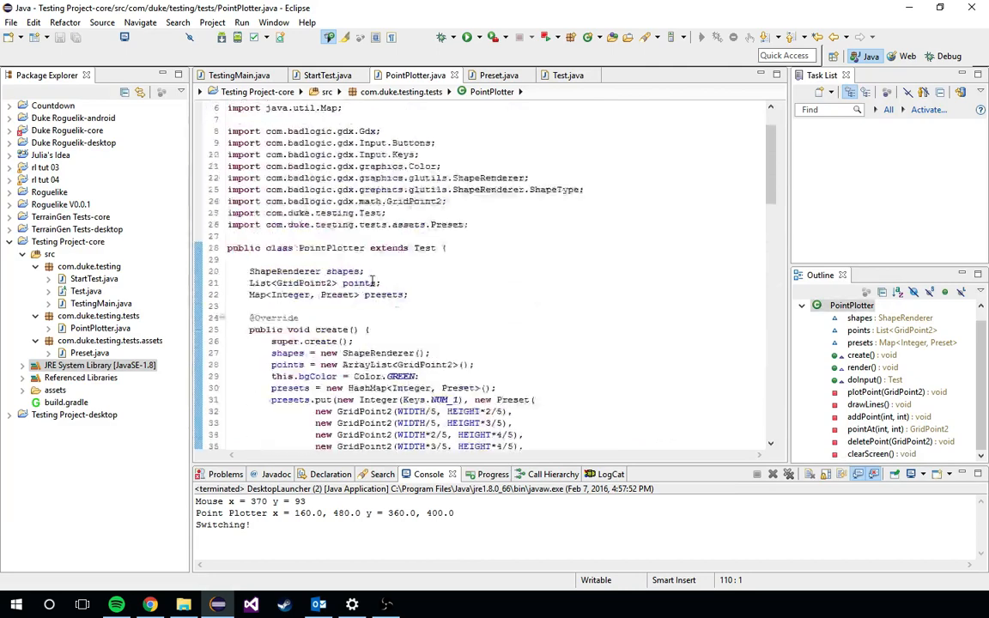
scroll(down, 3)
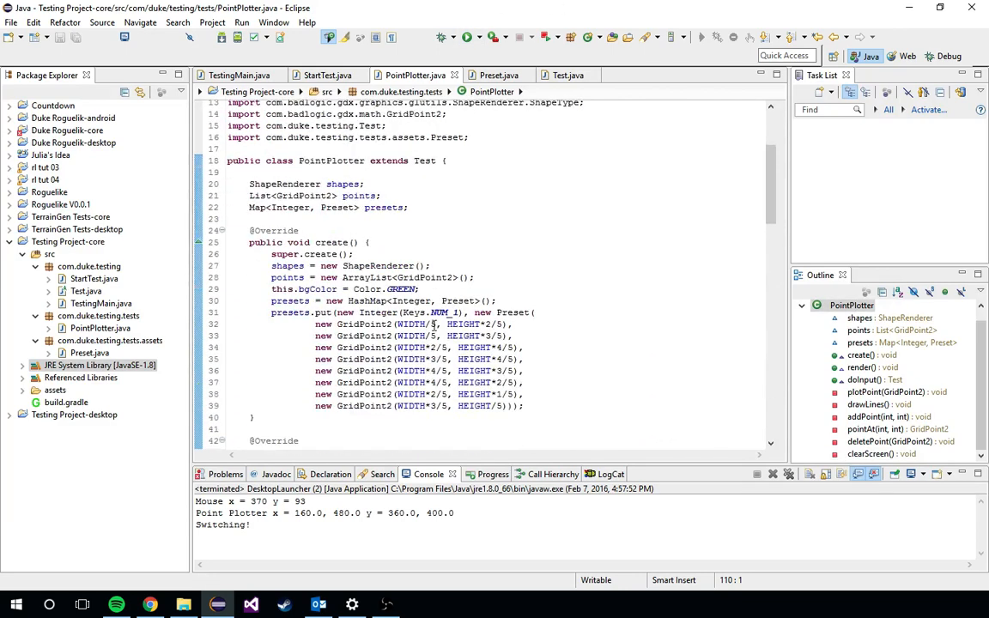
scroll(down, 3)
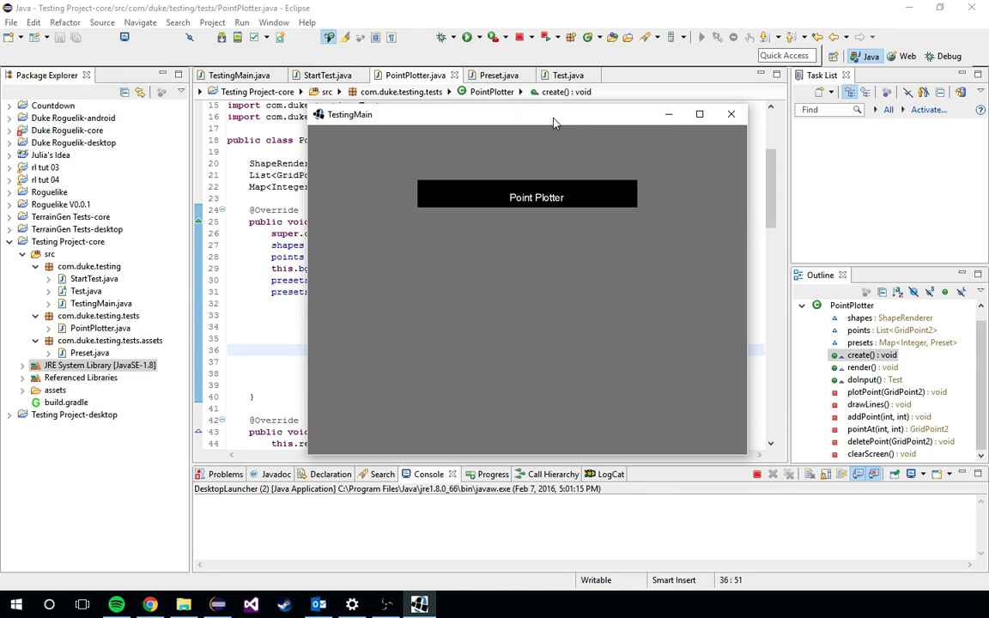
mouse_move(526, 202)
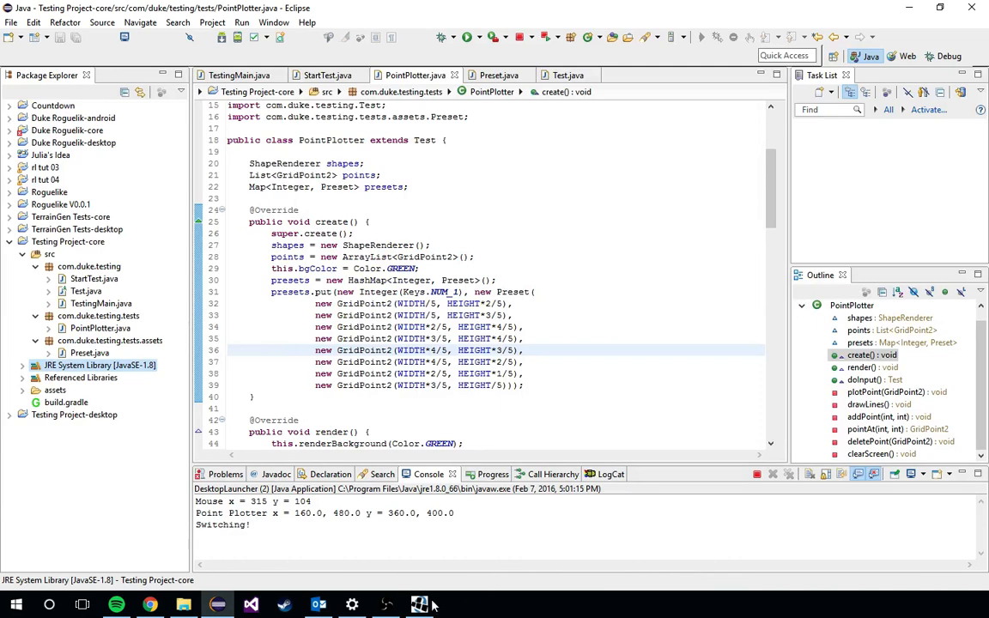
click(419, 605)
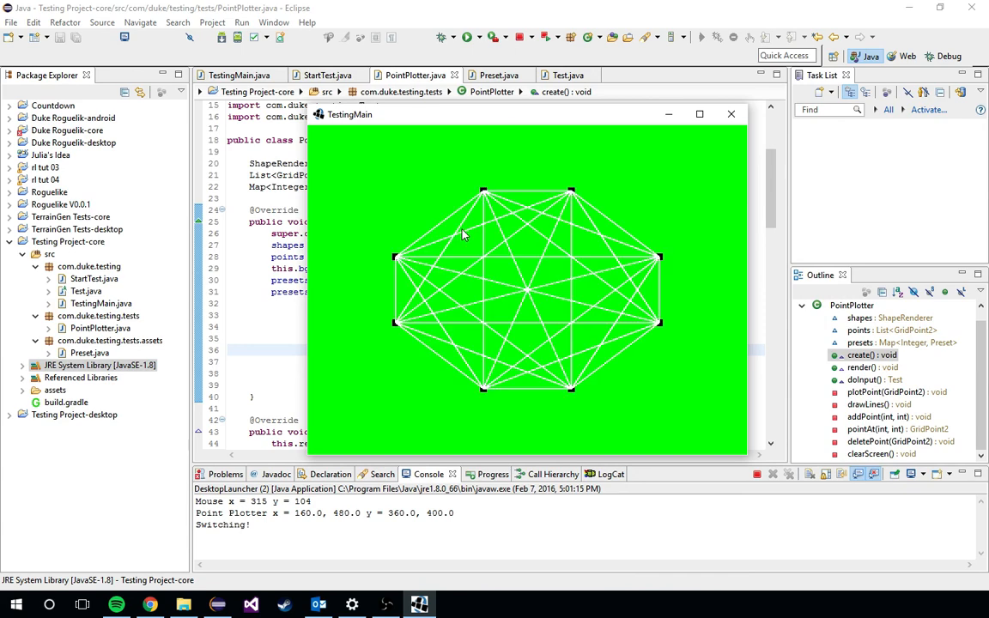
mouse_move(687, 138)
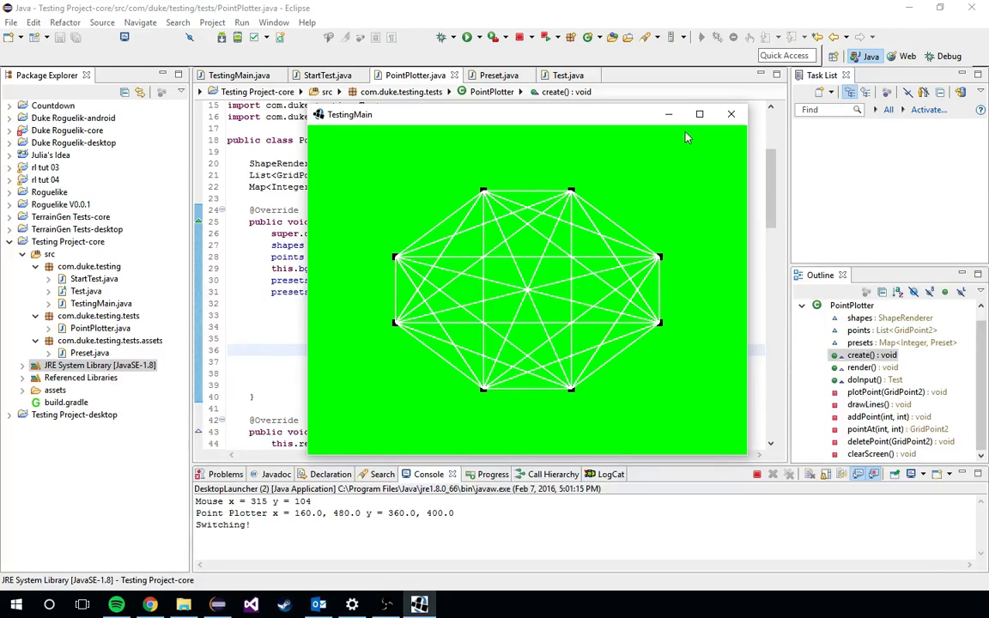
mouse_move(526, 203)
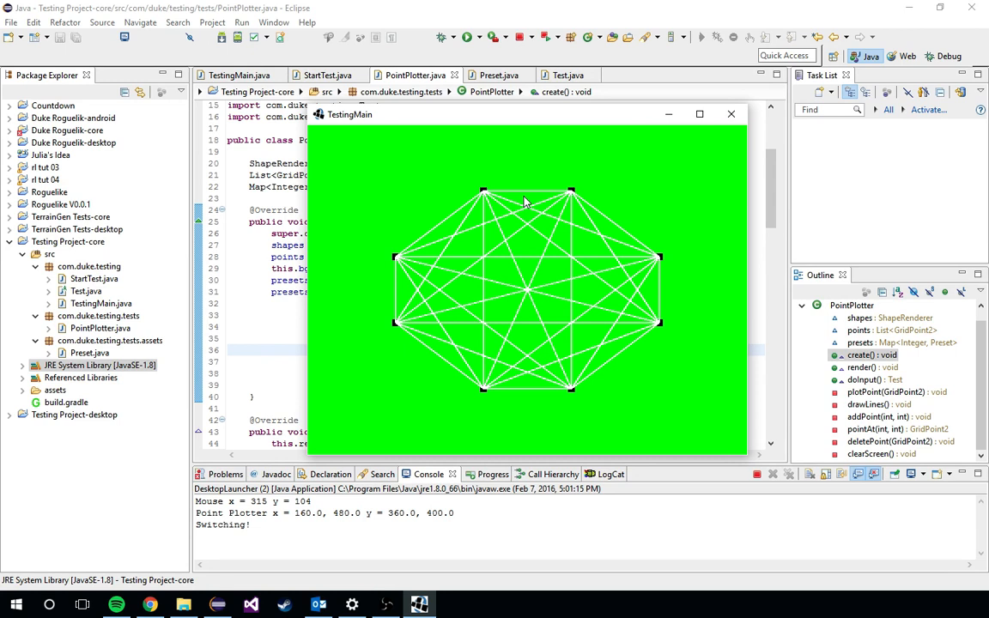
mouse_move(380, 323)
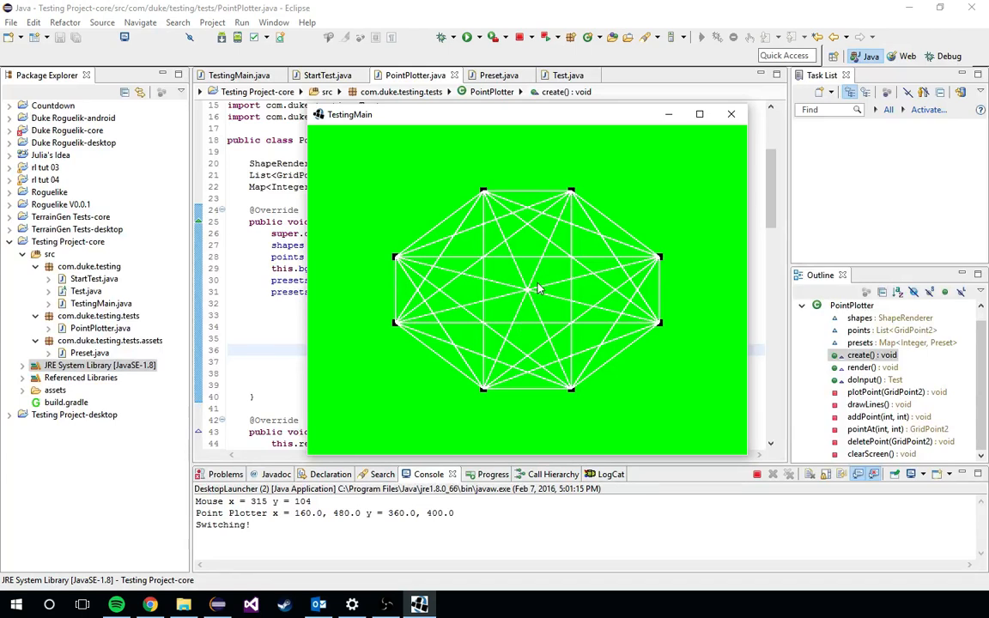
mouse_move(440, 166)
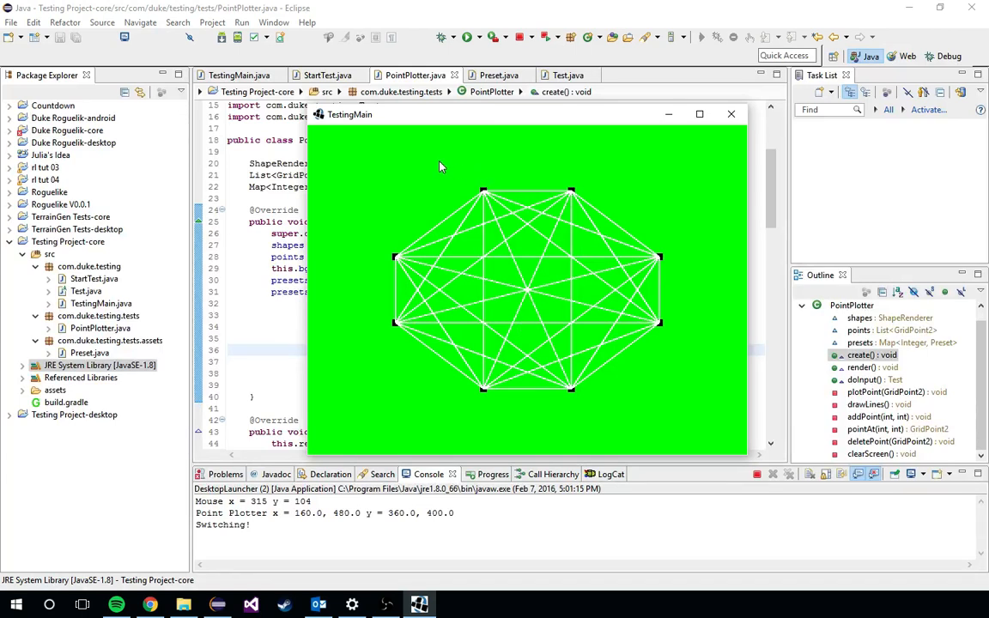
mouse_move(464, 178)
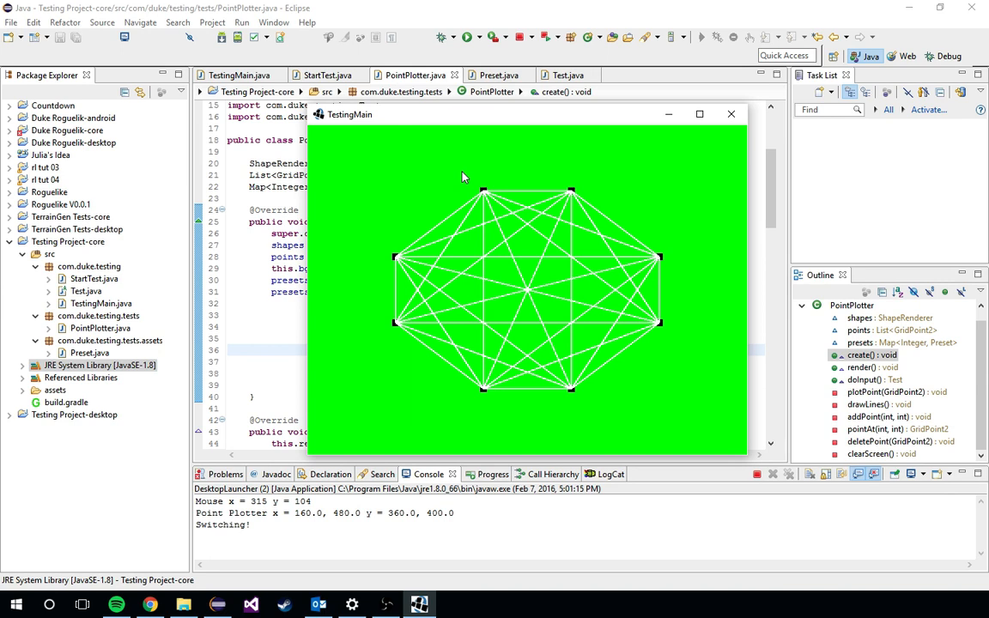
mouse_move(450, 217)
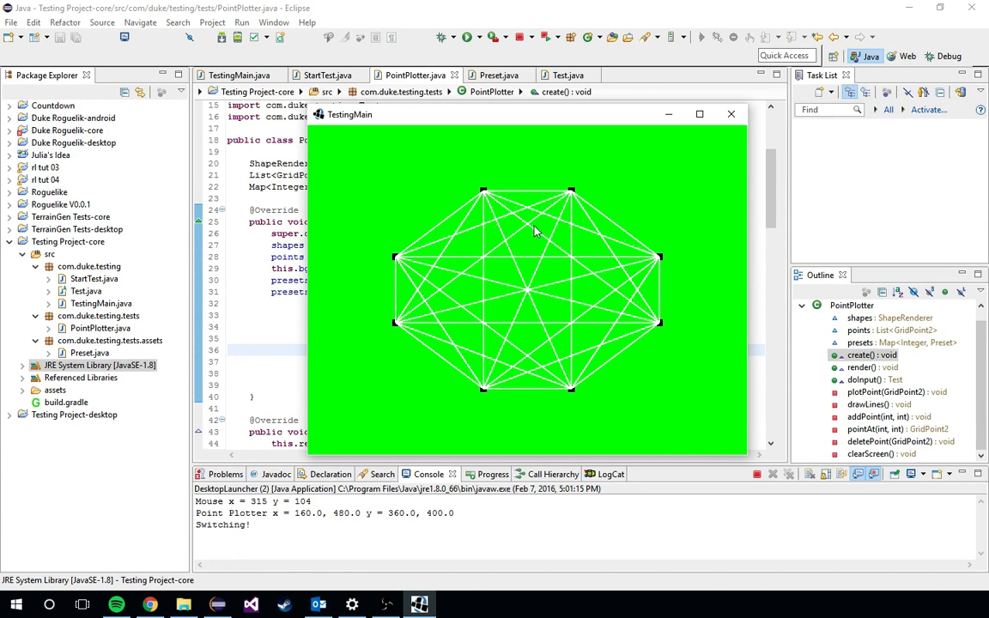
mouse_move(462, 220)
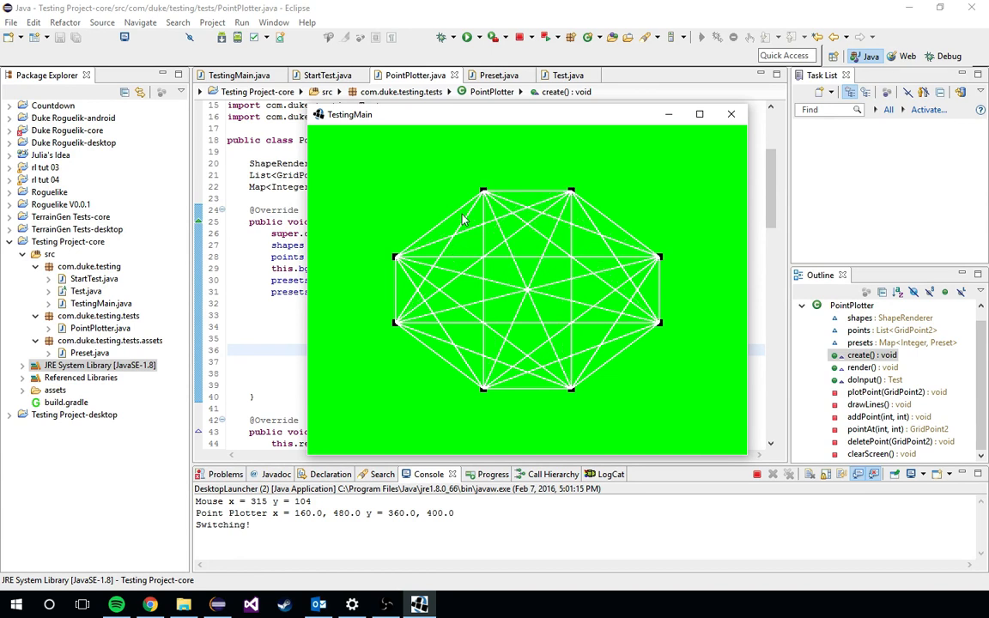
mouse_move(541, 341)
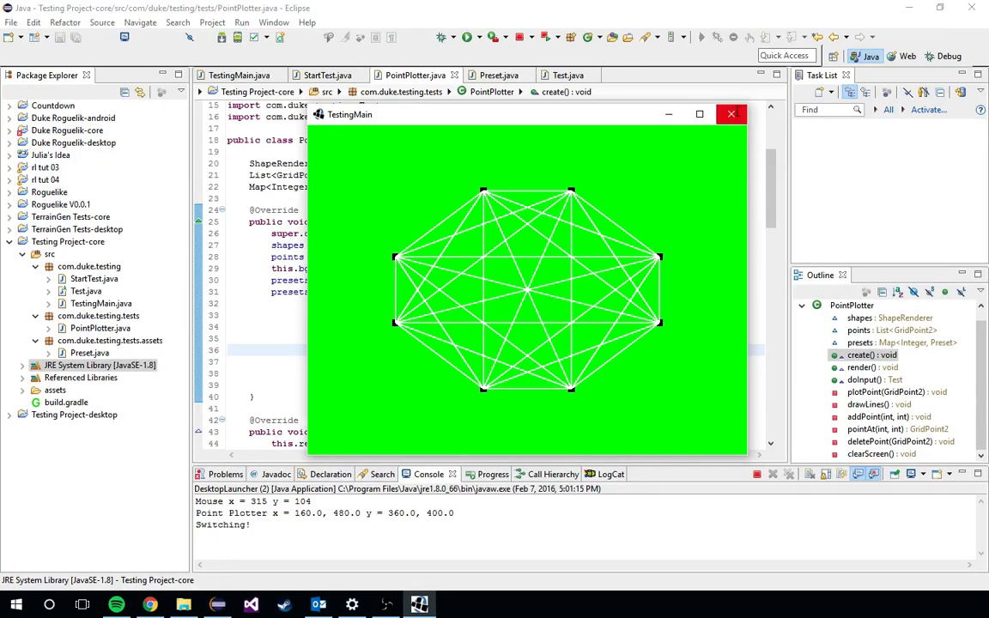
- Close the plotter and flip through TestingMain, Preset and back to PointPlotter
click(731, 114)
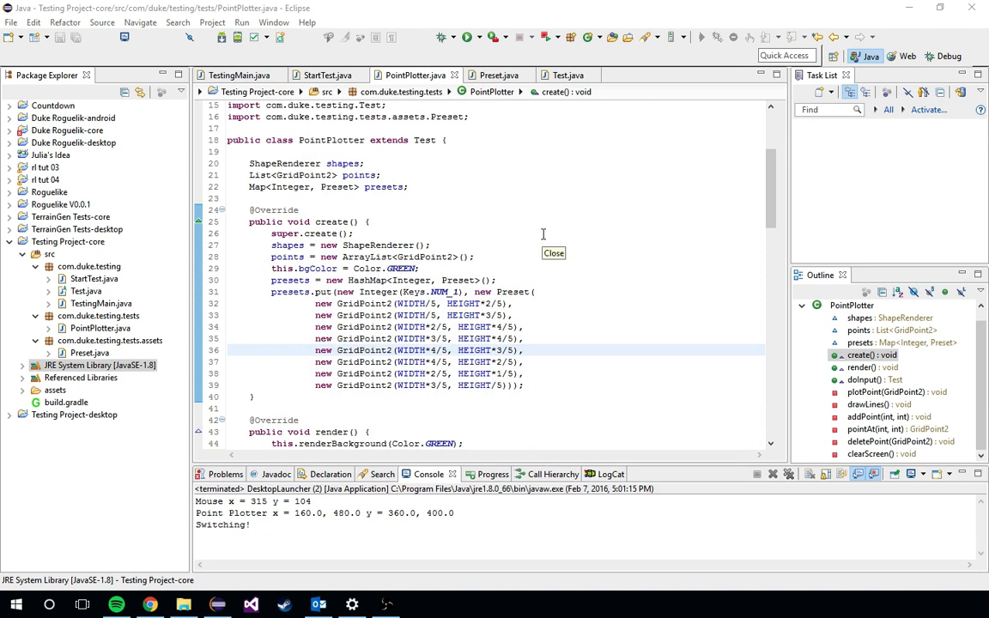
click(238, 75)
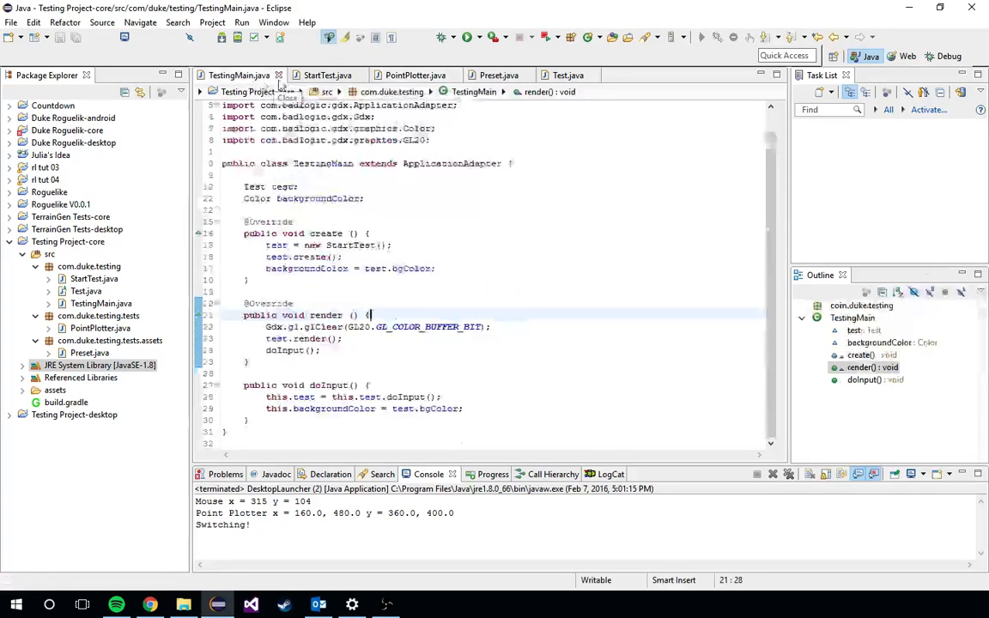
click(414, 75)
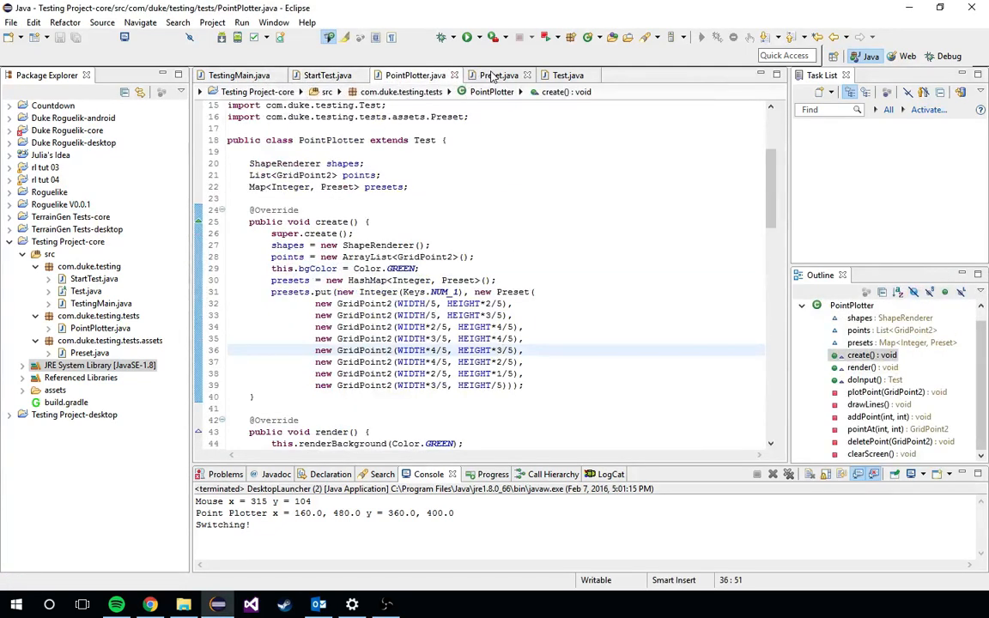
click(499, 76)
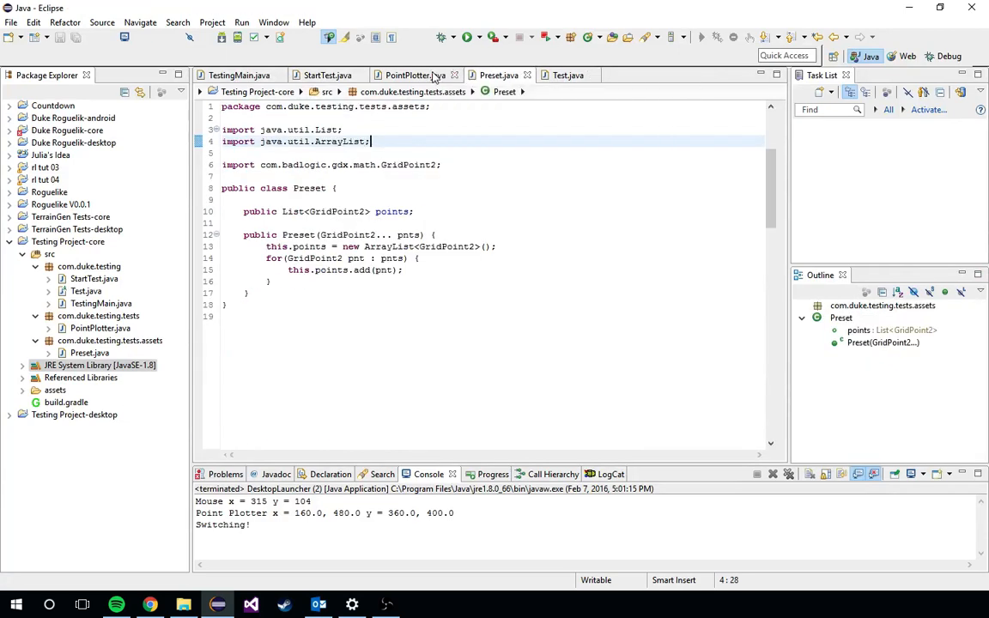
click(416, 75)
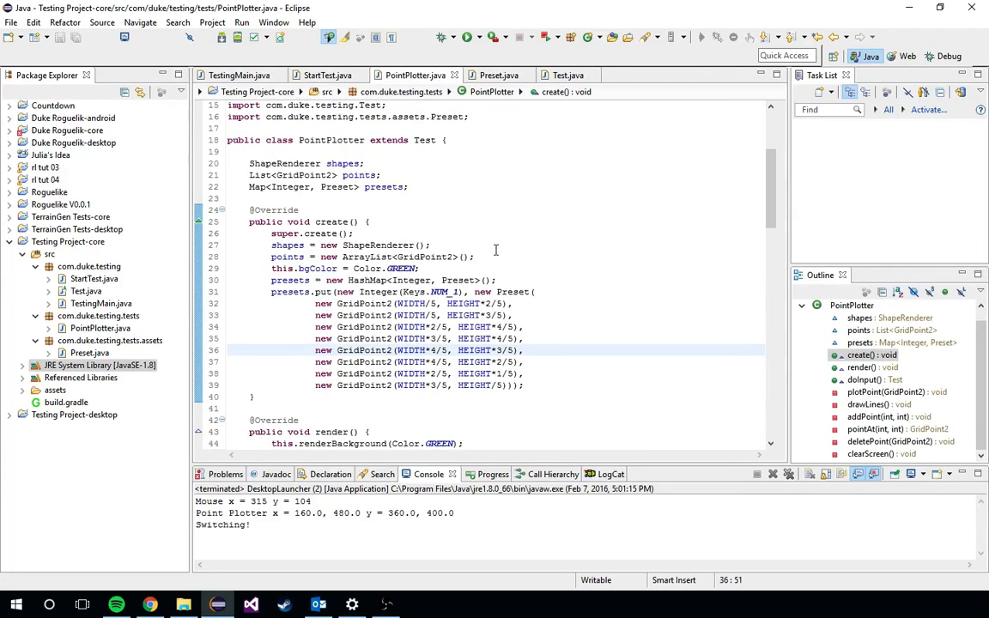
- Scroll down and back through the PointPlotter source
scroll(down, 3)
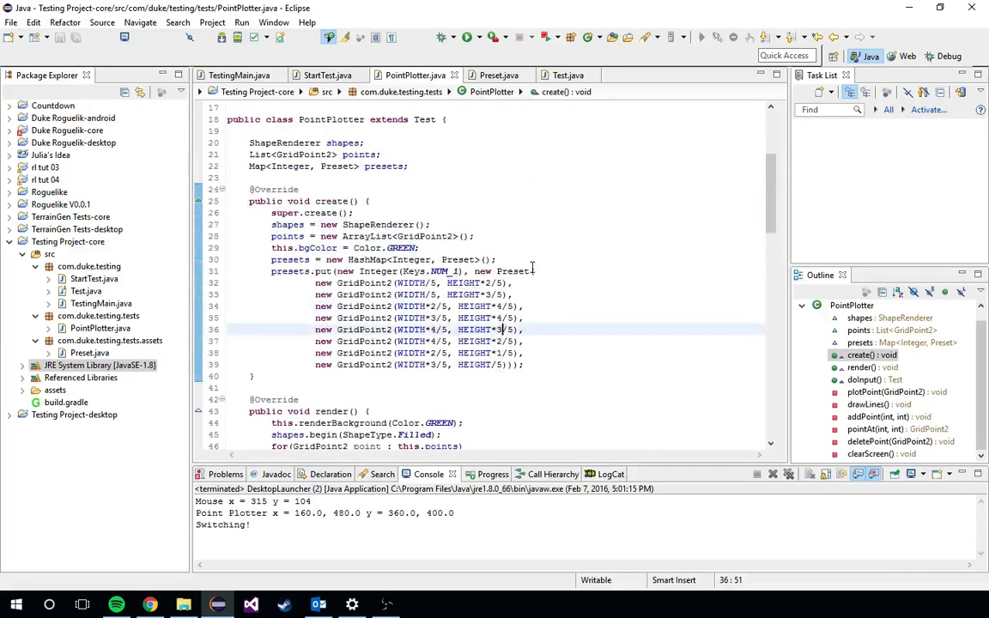
scroll(down, 3)
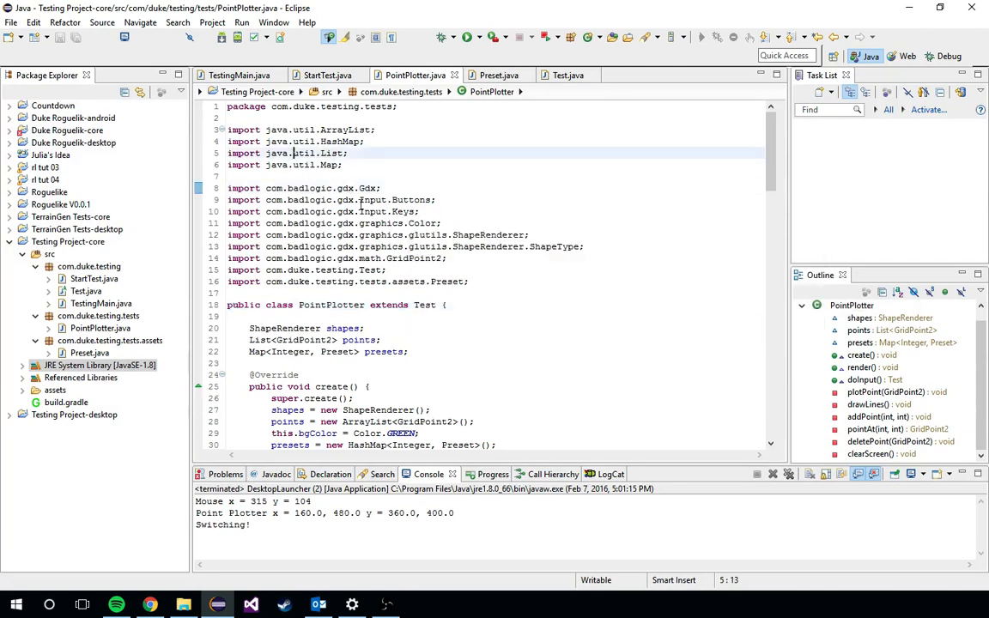
scroll(down, 3)
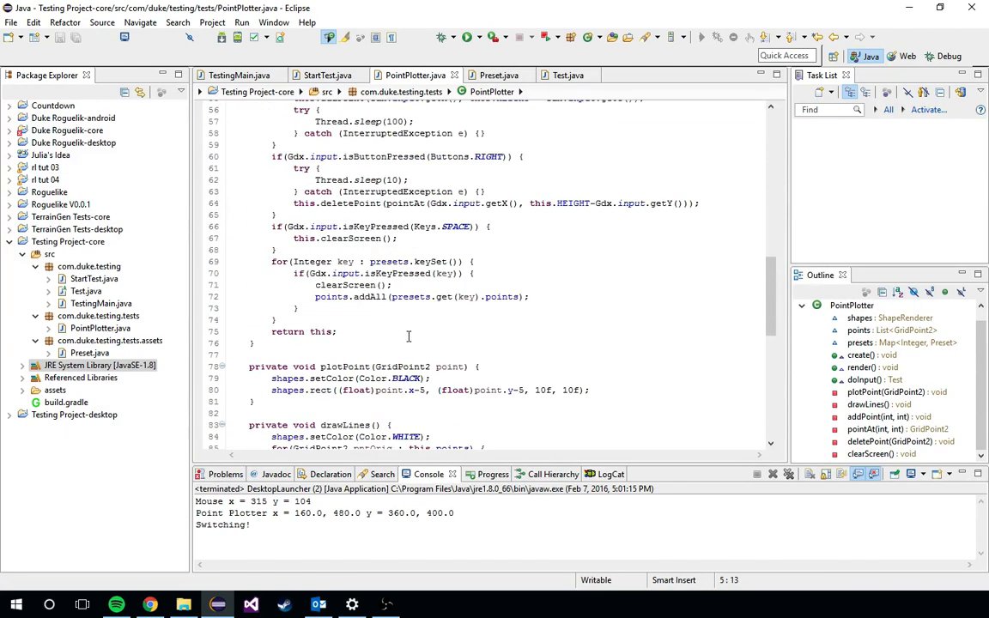
scroll(down, 3)
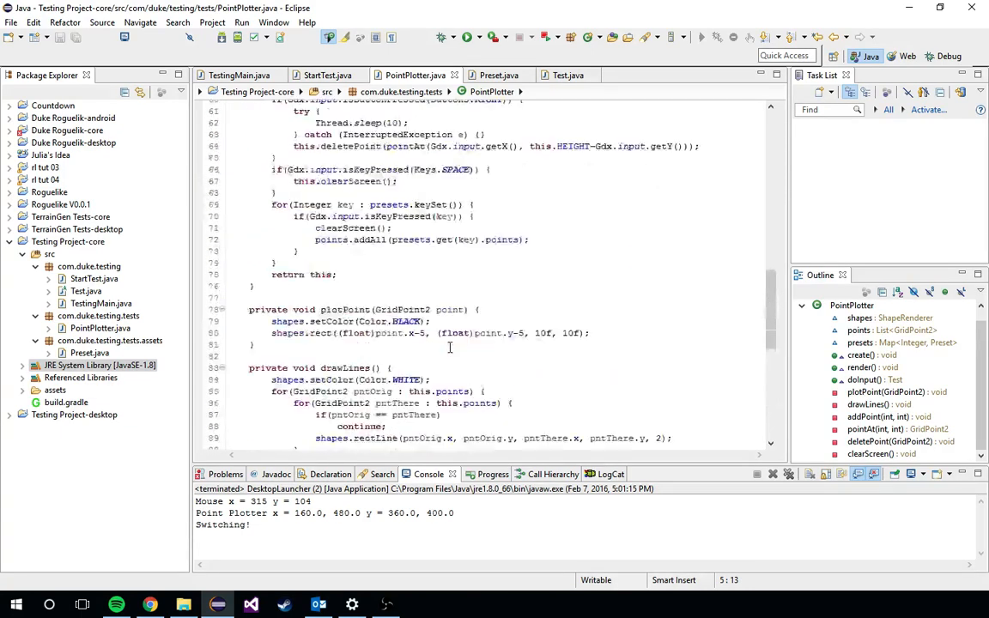
scroll(up, 3)
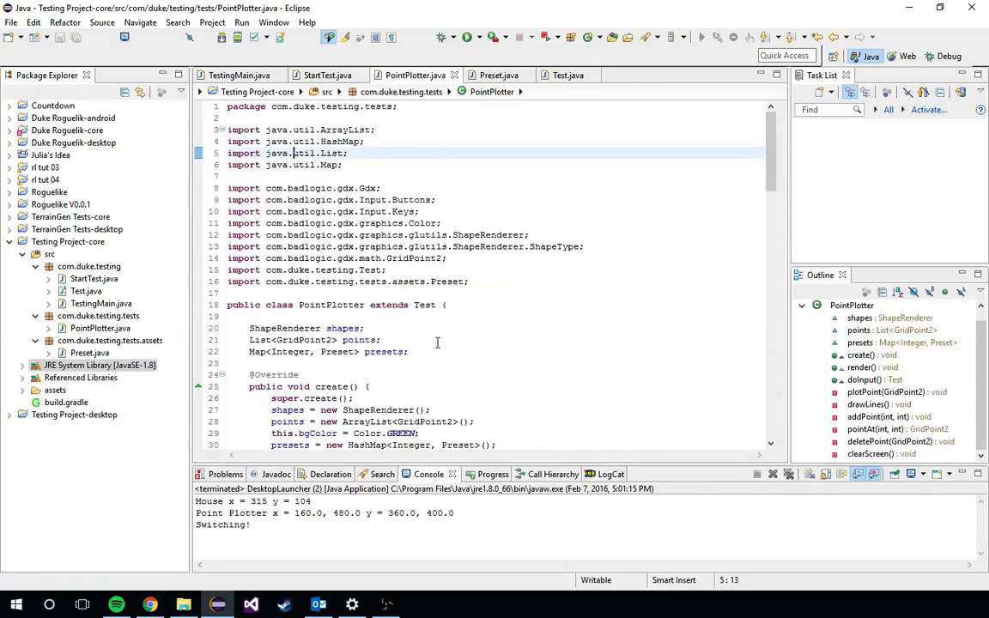
scroll(down, 3)
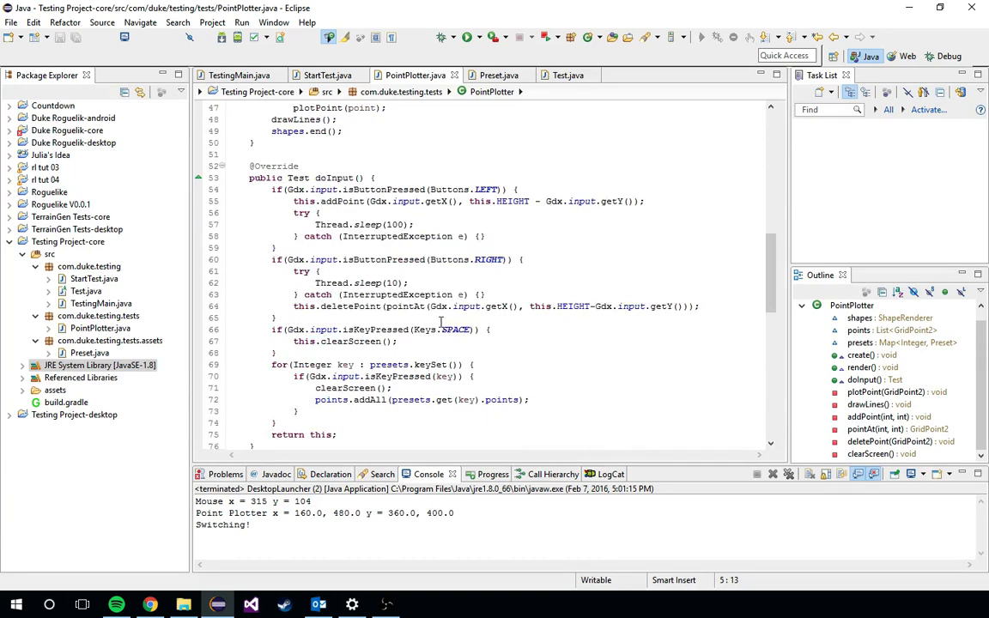
scroll(up, 3)
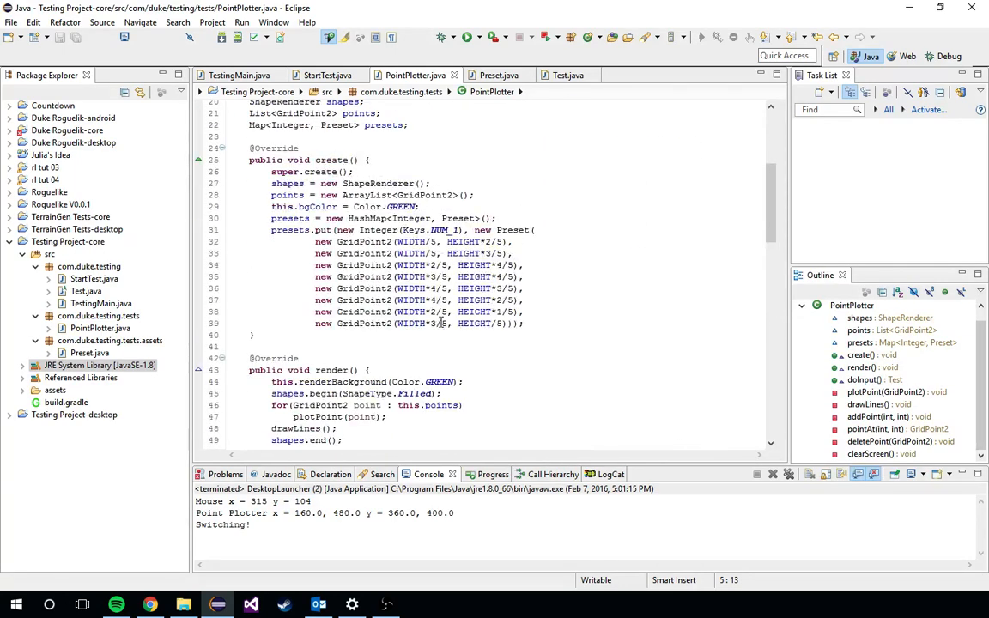
scroll(down, 3)
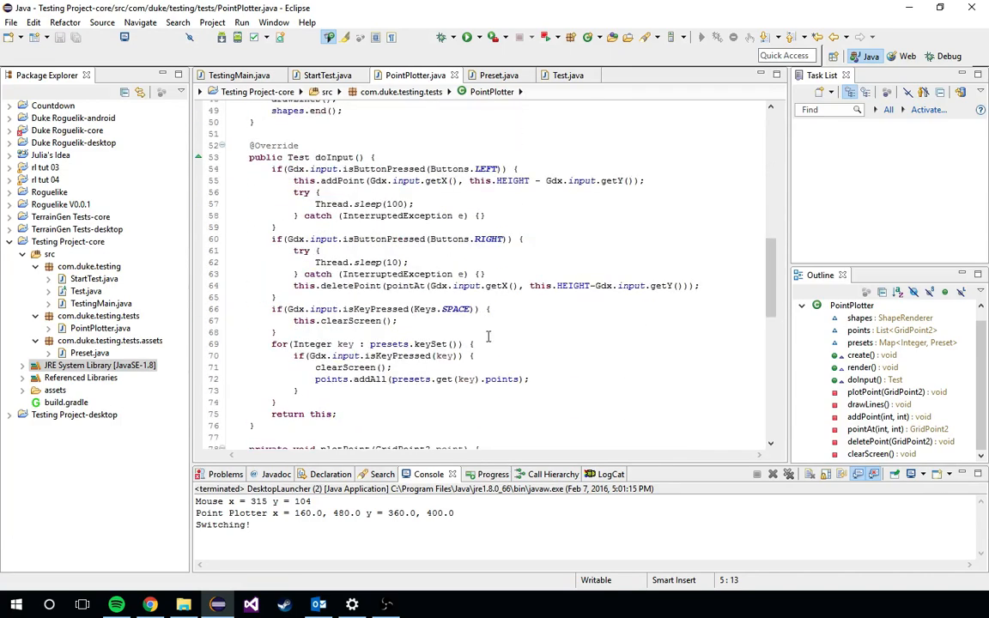
scroll(down, 3)
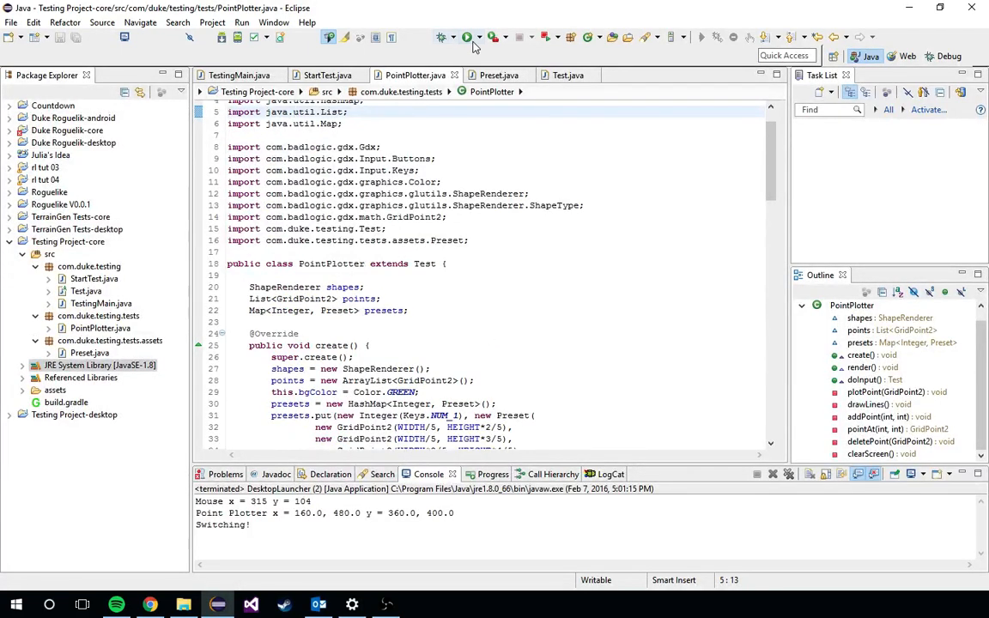
click(466, 37)
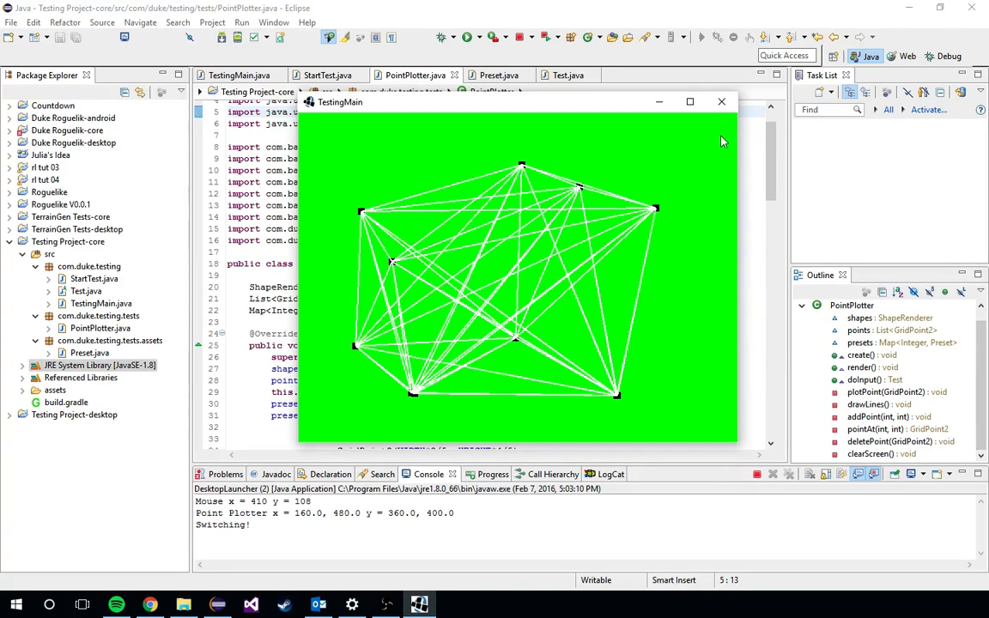
click(721, 101)
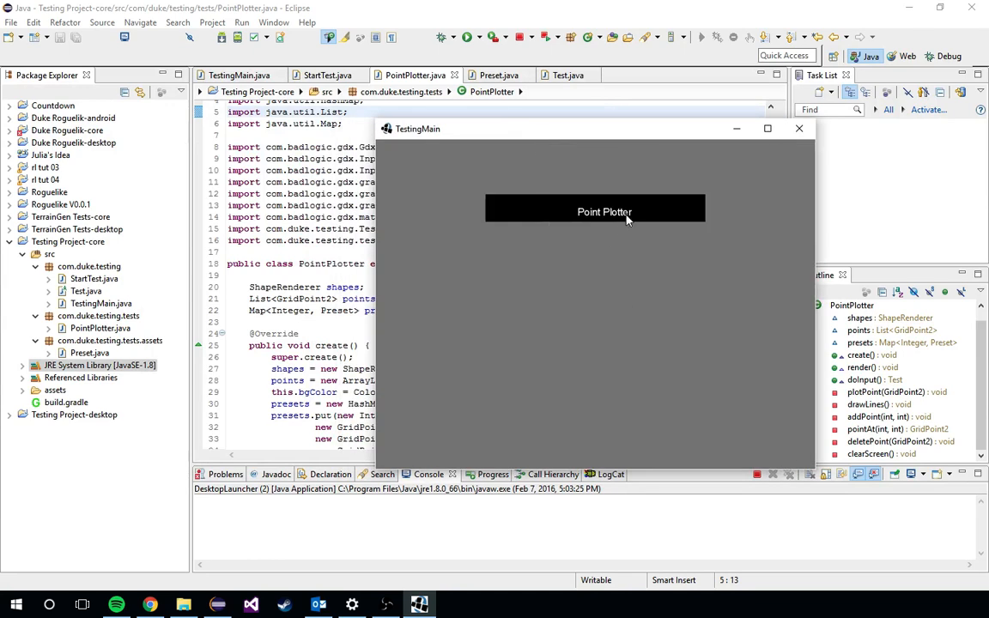
click(799, 127)
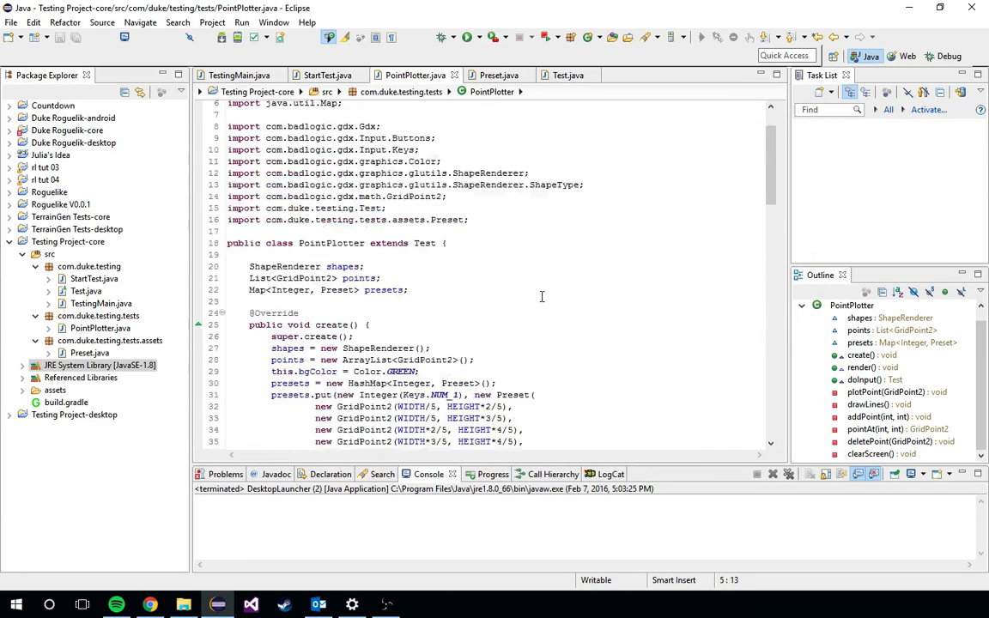
scroll(up, 3)
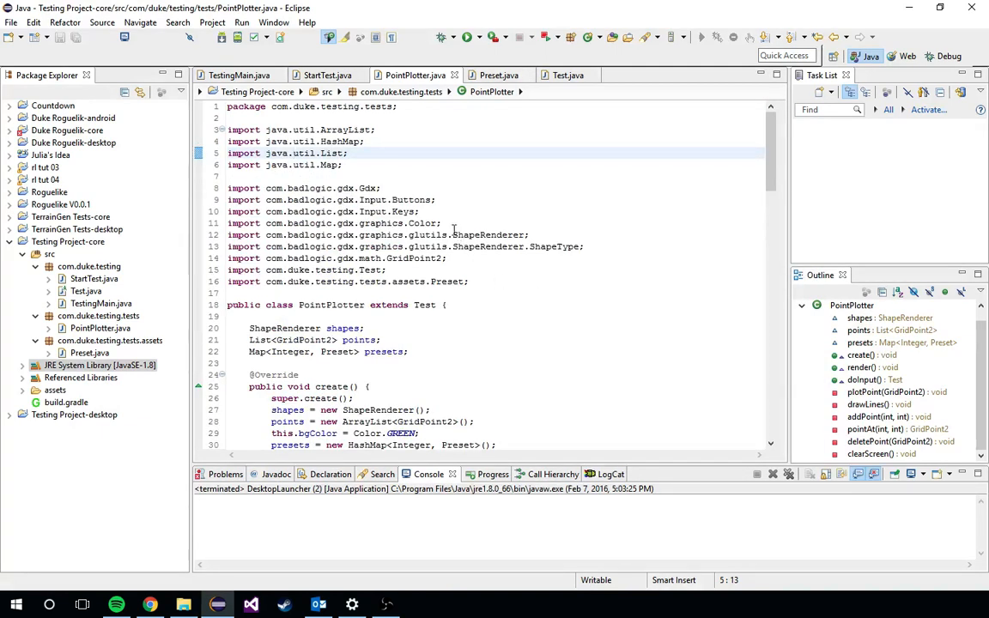